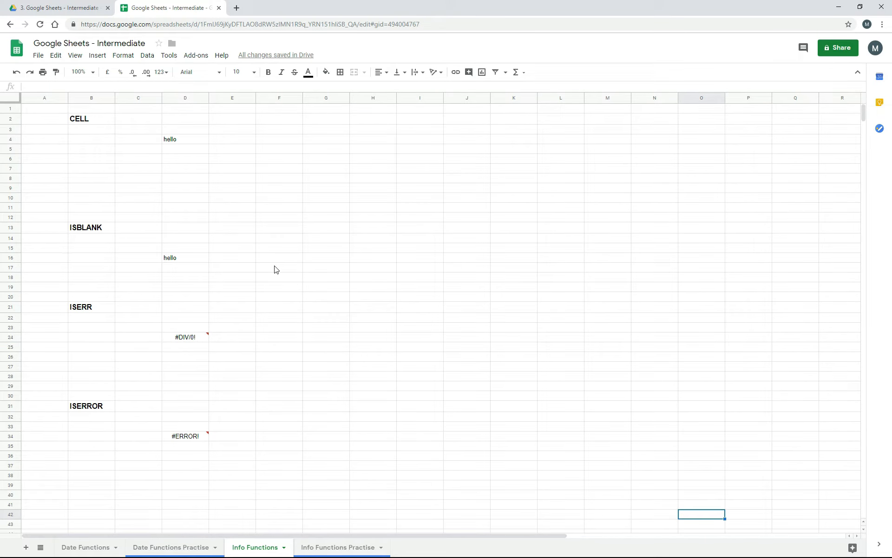
{"action": "mouse_move", "coordinate": [196, 146]}
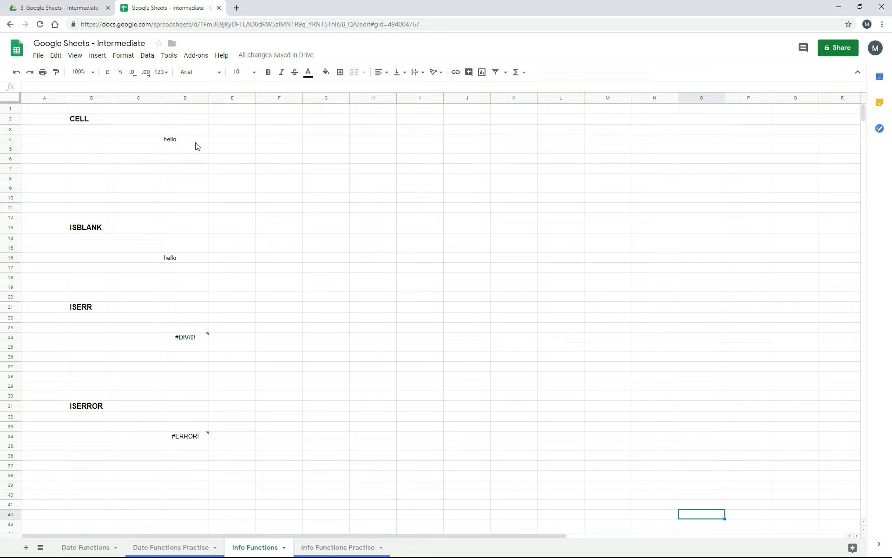
{"action": "mouse_move", "coordinate": [187, 149]}
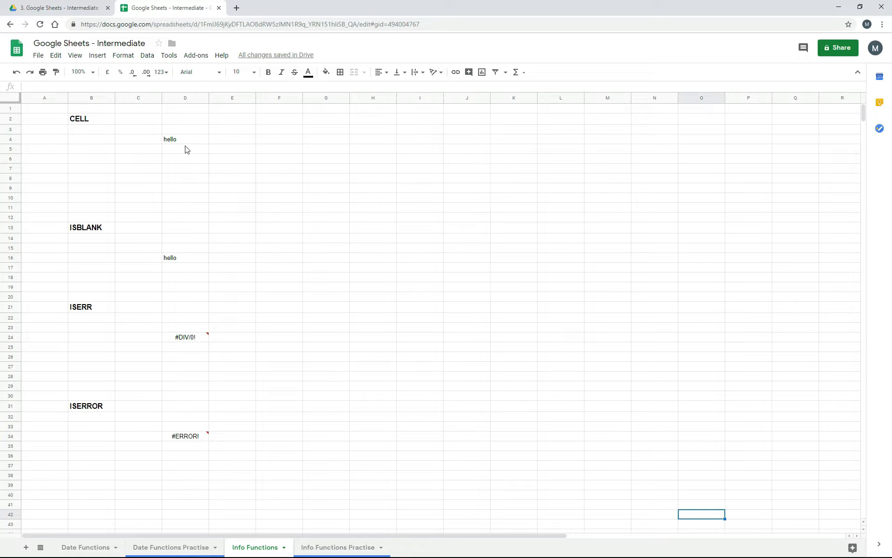
{"action": "mouse_move", "coordinate": [462, 146]}
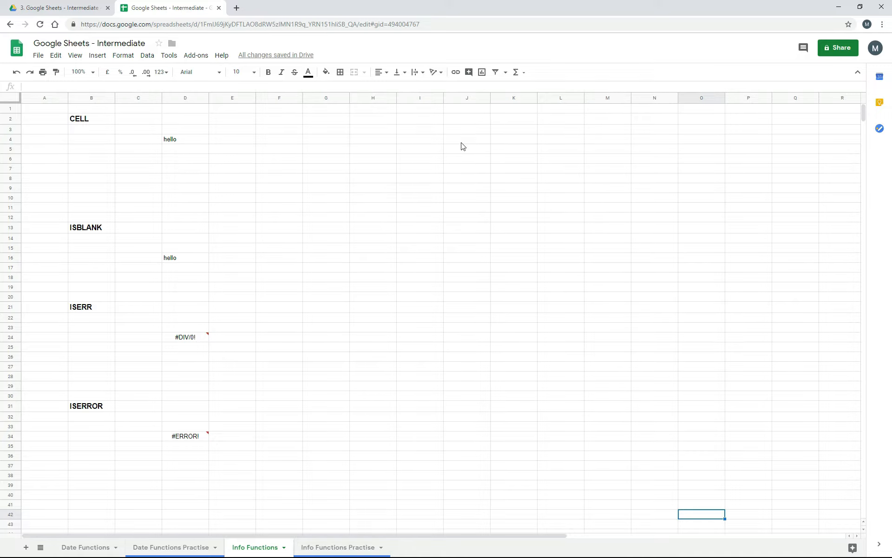
{"action": "mouse_move", "coordinate": [516, 73]}
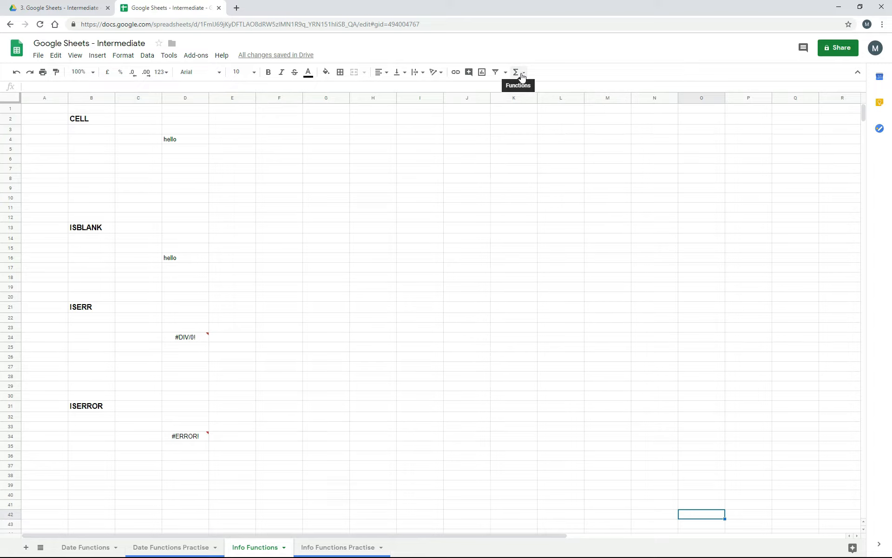
Show the Functions list with the Info category (CELL, ISBLANK, ISERR, ISERROR)
{"action": "left_click", "coordinate": [518, 71]}
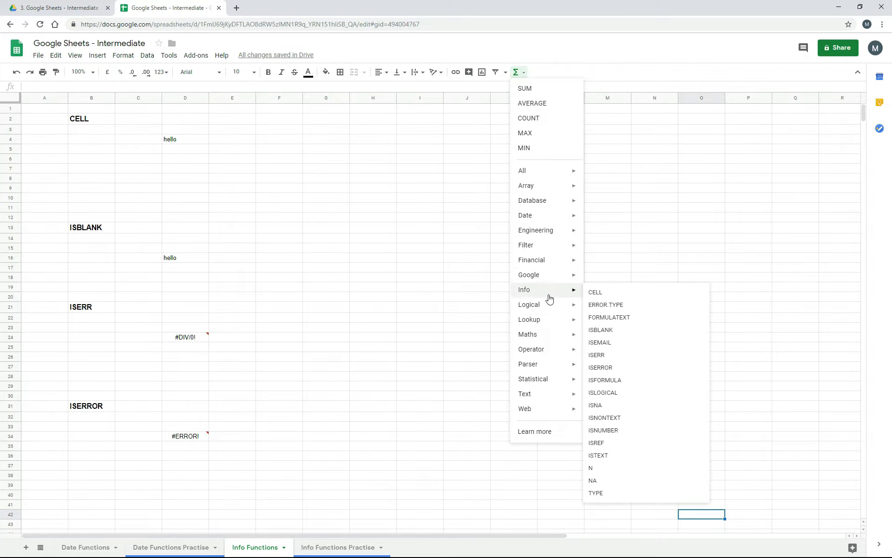
Enter =CELL("row",D4) in B4 so it returns 4 for the hello cell
{"action": "left_click", "coordinate": [138, 169]}
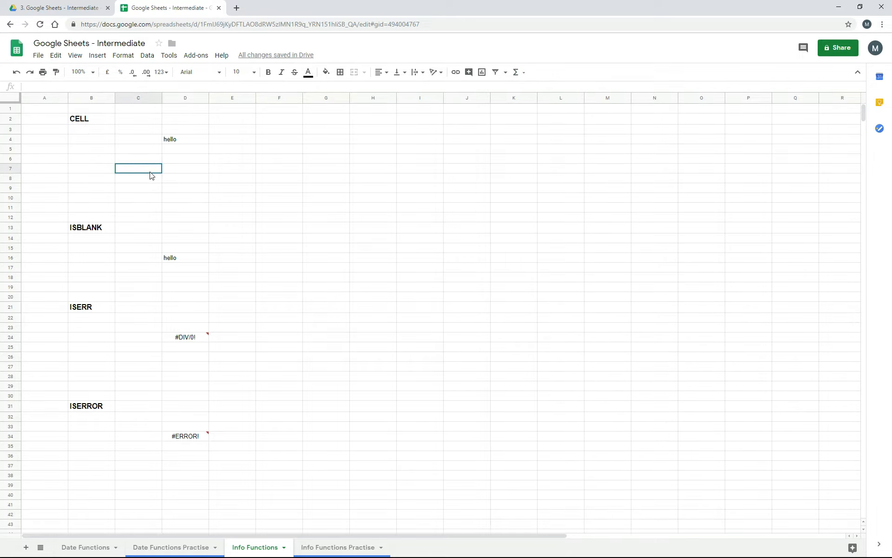
{"action": "mouse_move", "coordinate": [105, 143]}
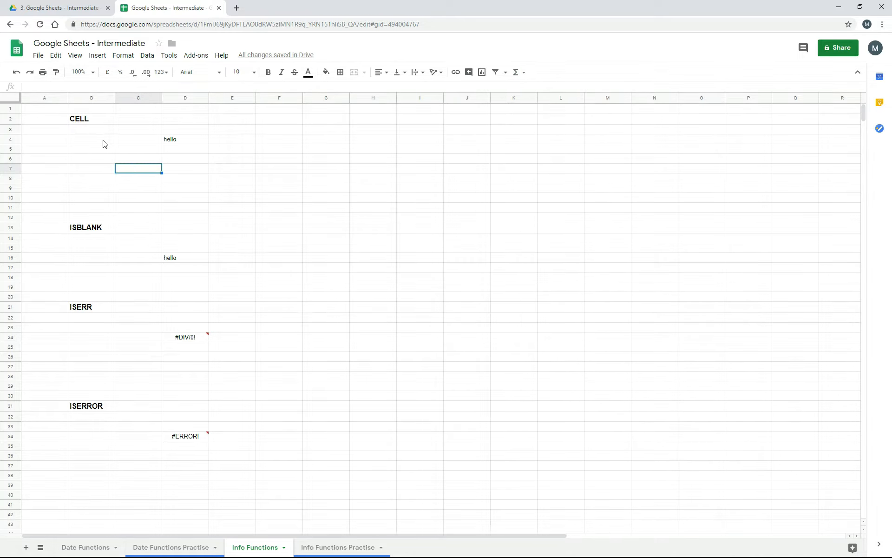
{"action": "mouse_move", "coordinate": [96, 143]}
{"action": "type", "text": "=ce"}
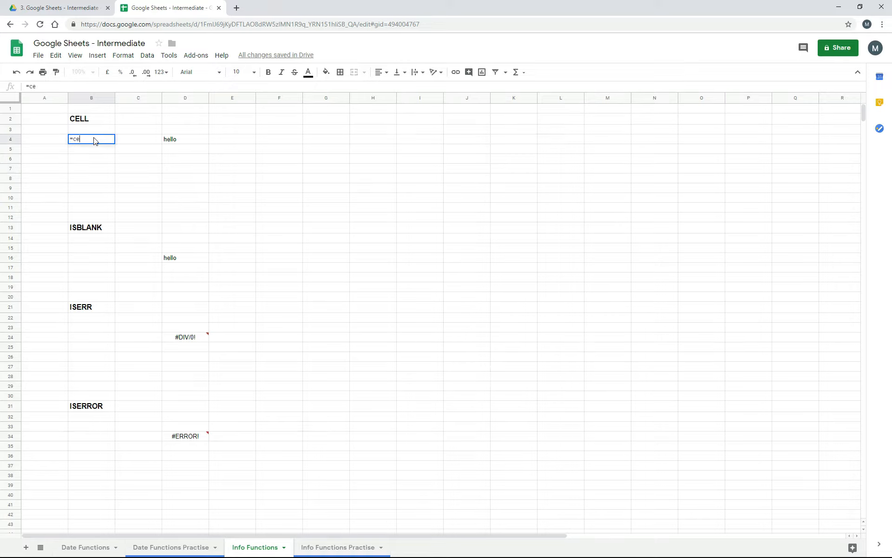
{"action": "type", "text": "ll("}
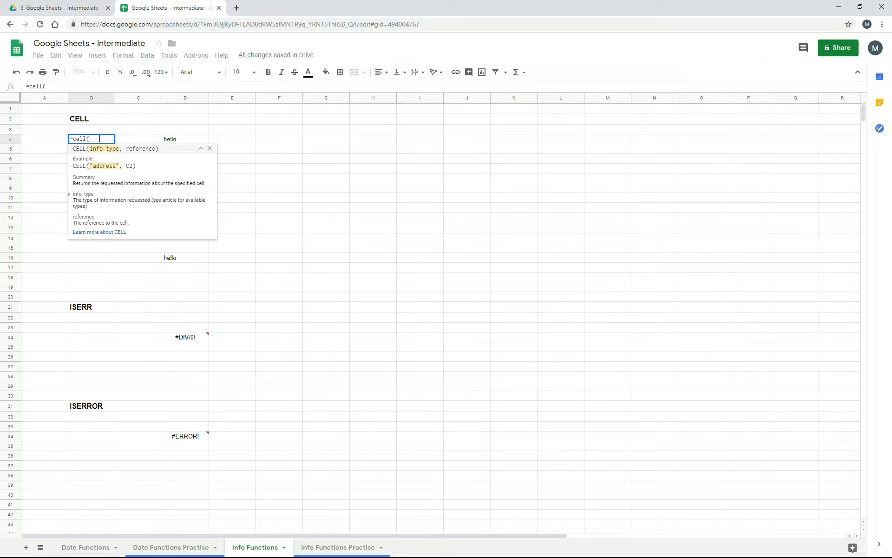
{"action": "mouse_move", "coordinate": [114, 158]}
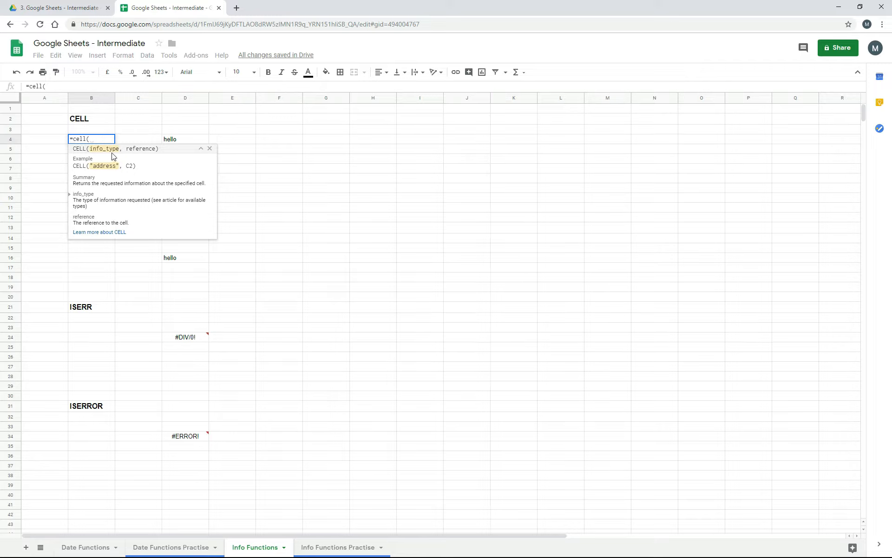
{"action": "mouse_move", "coordinate": [149, 159]}
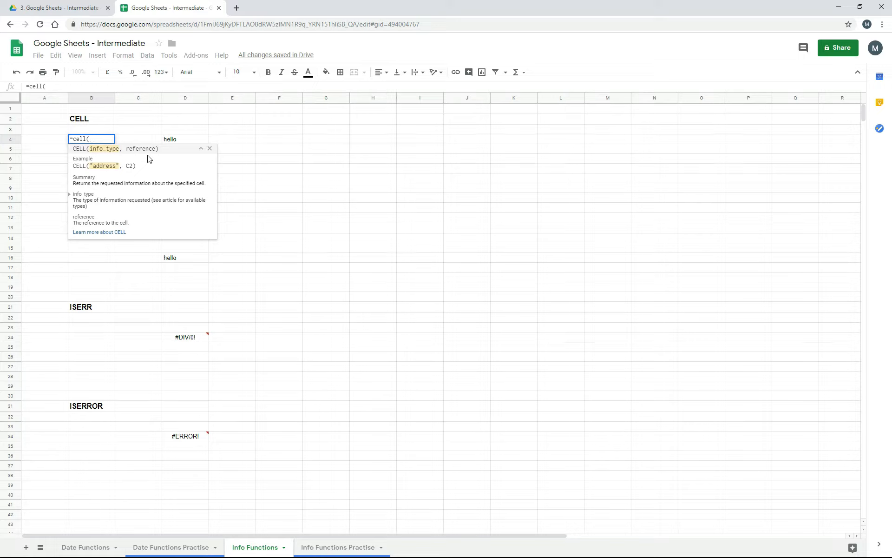
{"action": "mouse_move", "coordinate": [101, 158]}
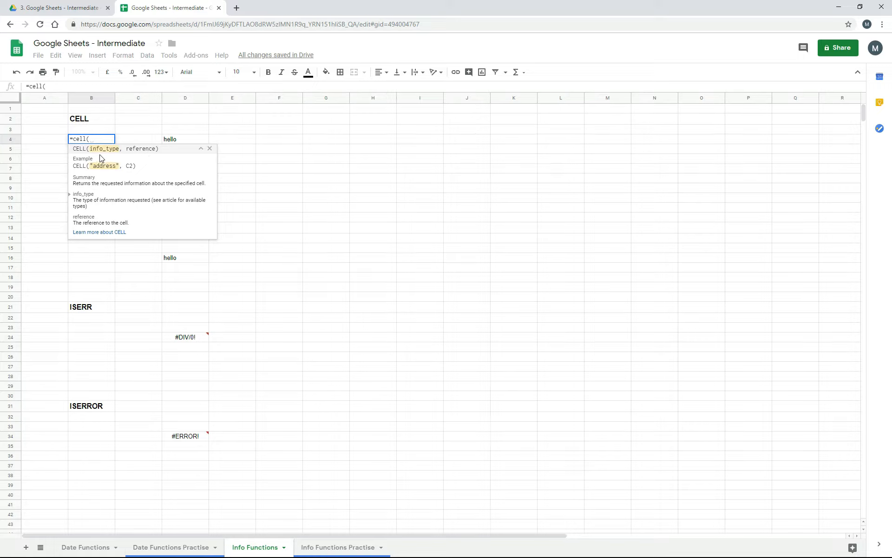
{"action": "mouse_move", "coordinate": [106, 158]}
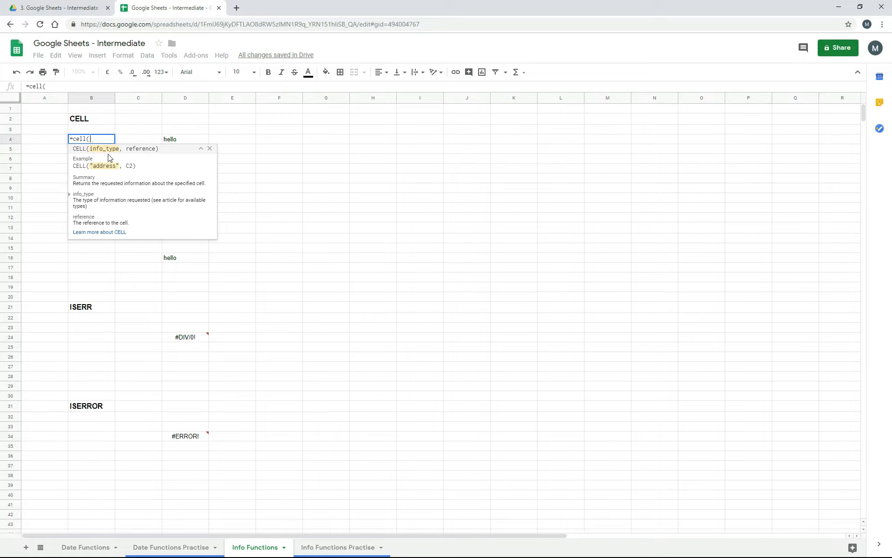
{"action": "mouse_move", "coordinate": [166, 172]}
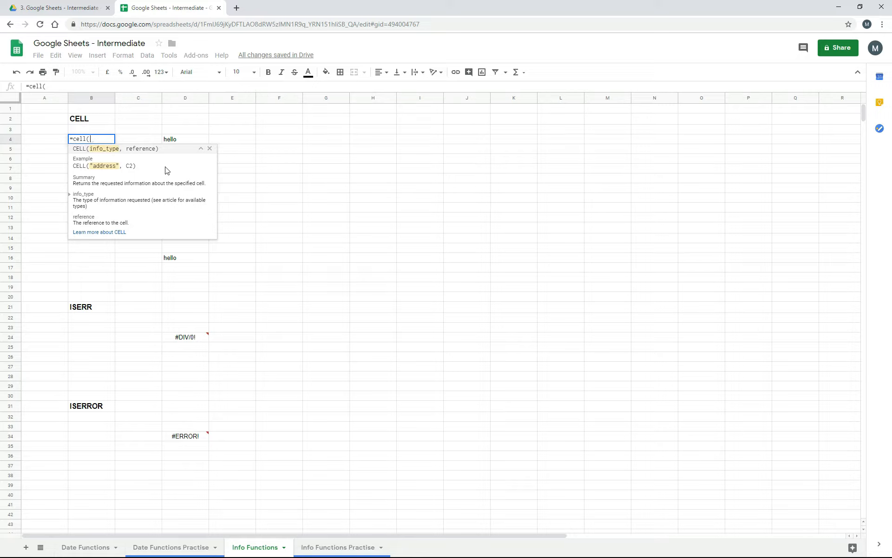
{"action": "type", "text": "\"row\","}
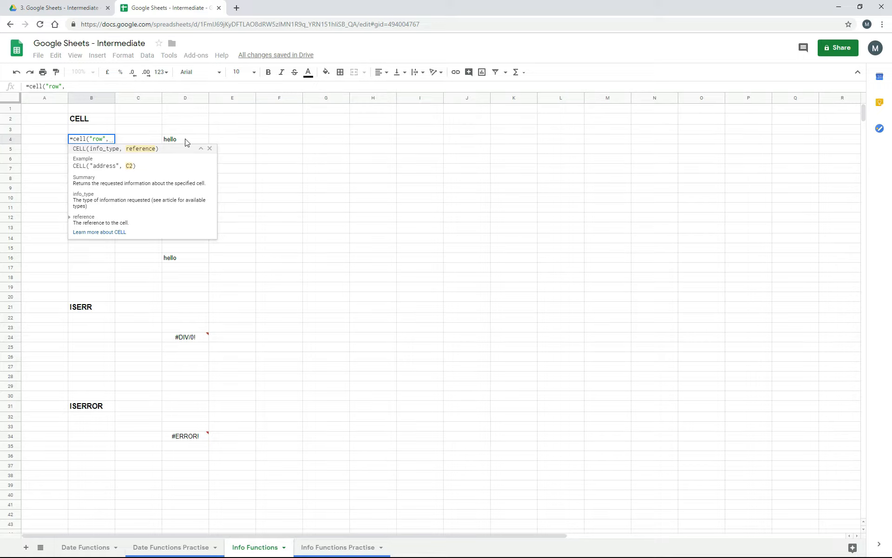
{"action": "left_click", "coordinate": [185, 138]}
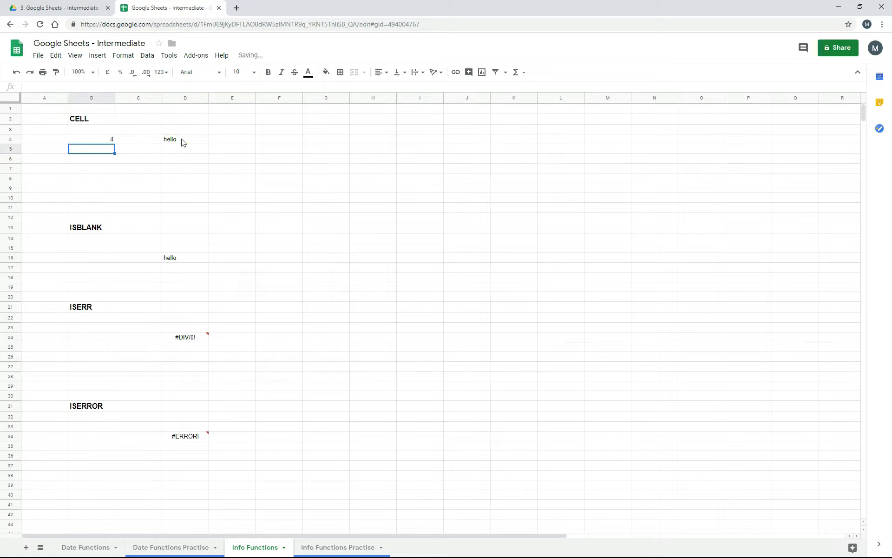
{"action": "left_click", "coordinate": [91, 139]}
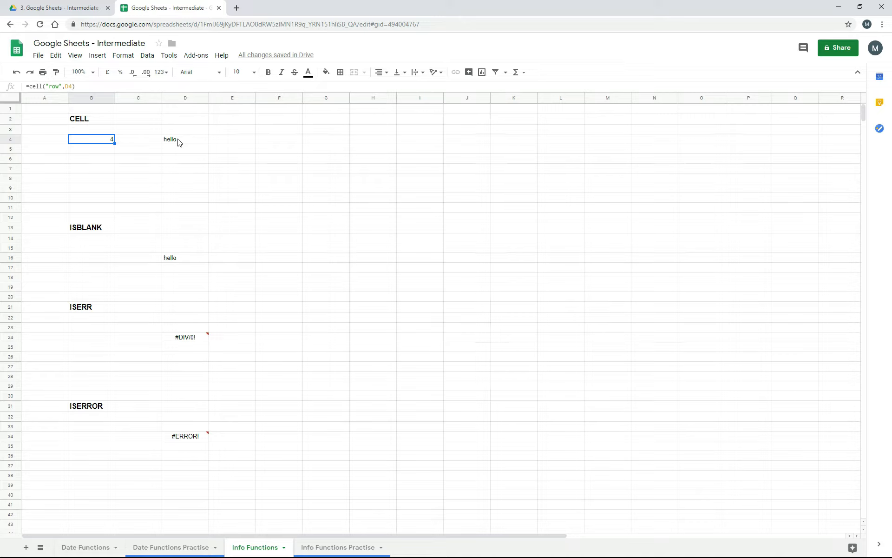
{"action": "mouse_move", "coordinate": [33, 146]}
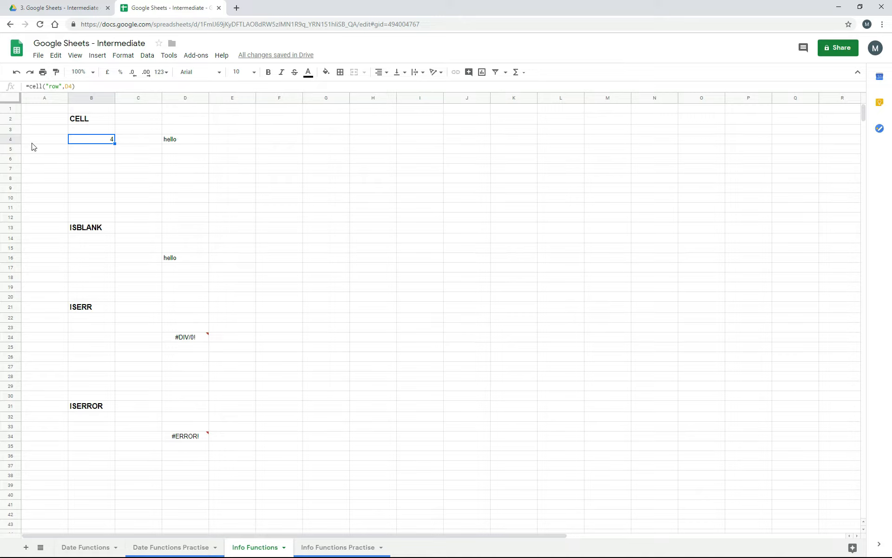
{"action": "mouse_move", "coordinate": [17, 143]}
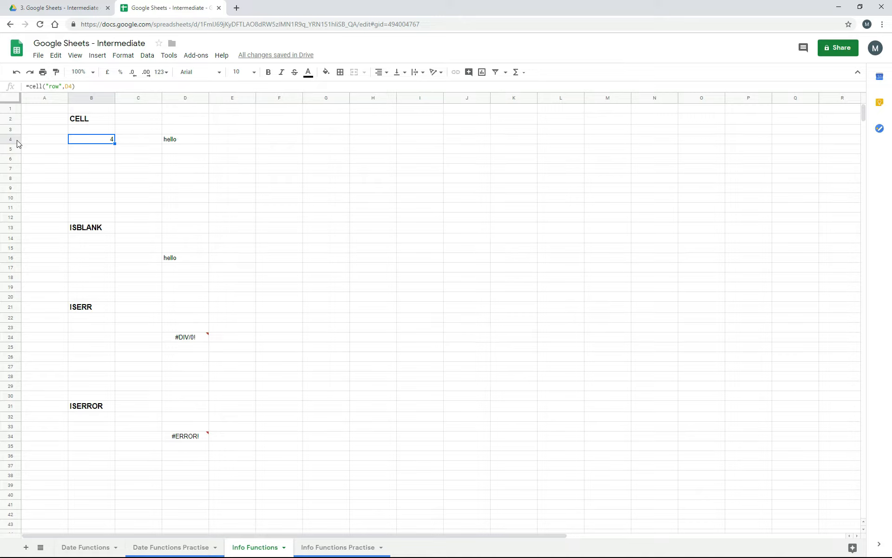
{"action": "mouse_move", "coordinate": [136, 142]}
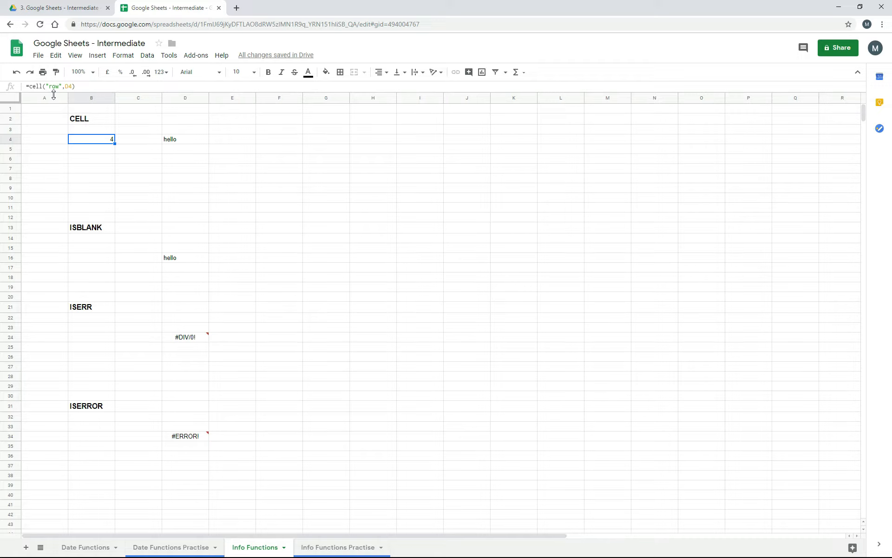
{"action": "mouse_move", "coordinate": [162, 154]}
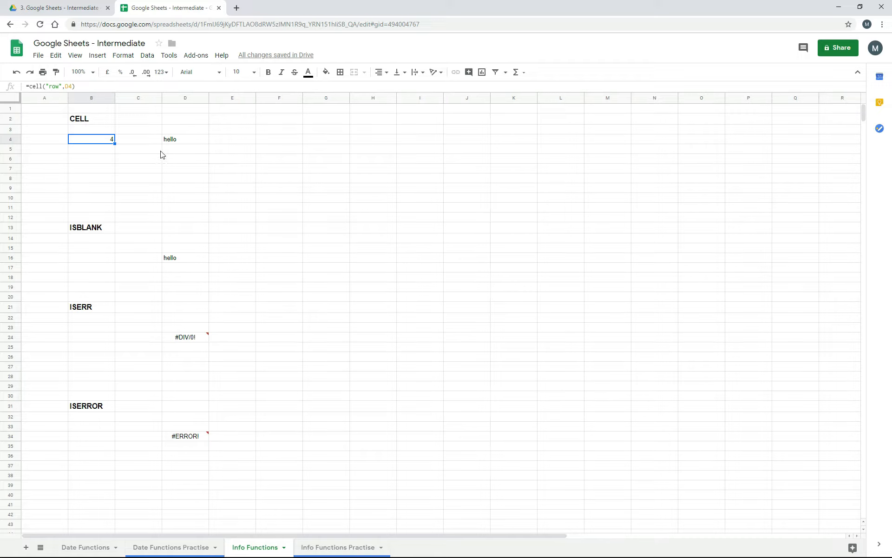
{"action": "mouse_move", "coordinate": [113, 158]}
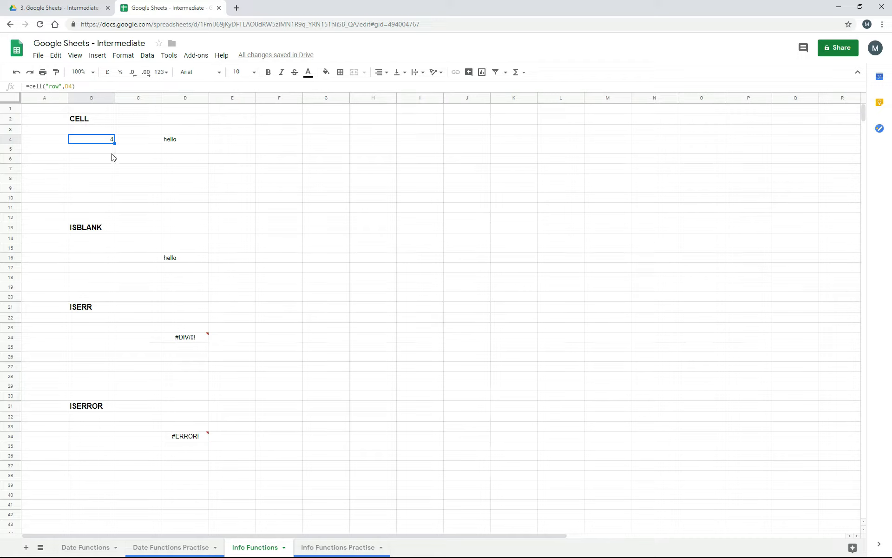
{"action": "mouse_move", "coordinate": [106, 156]}
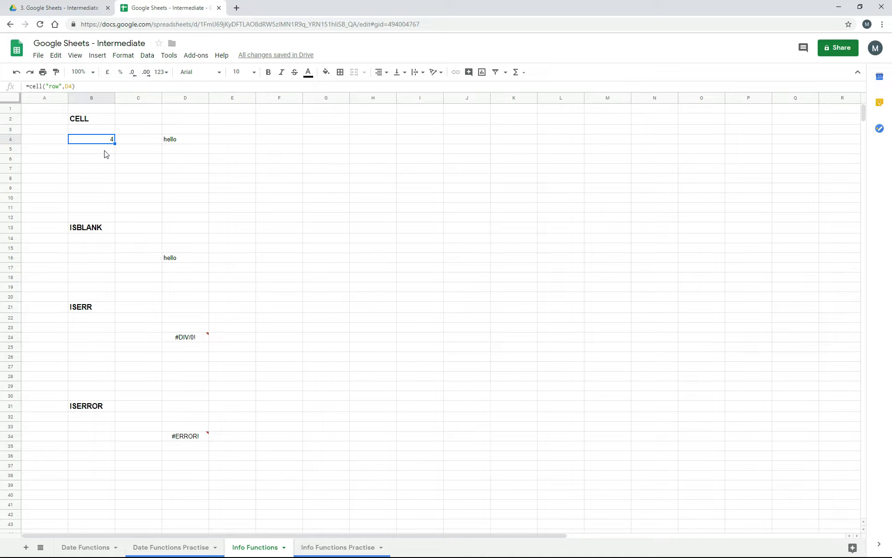
Enter =CELL("col",D4) in B5, returning column number 4, and review the formula
{"action": "left_click", "coordinate": [91, 149]}
{"action": "type", "text": "=cell(\"col\",D4)"}
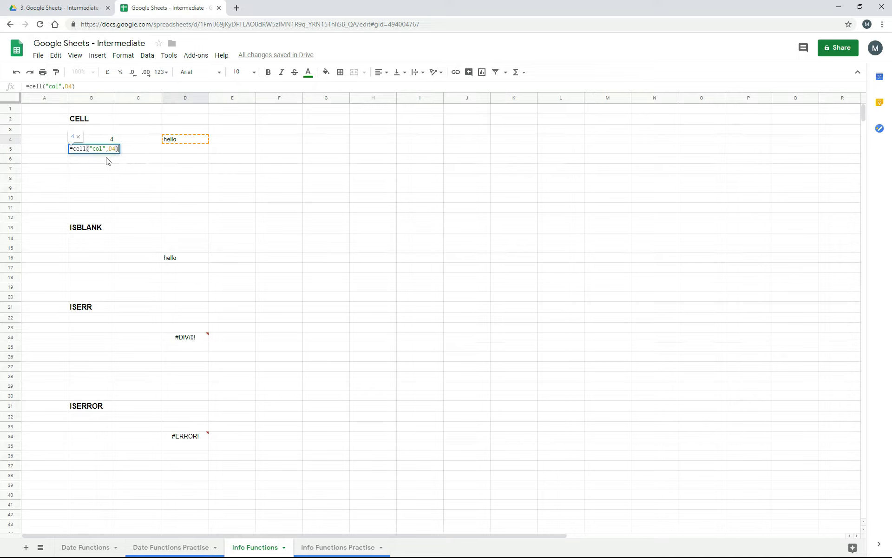
{"action": "mouse_move", "coordinate": [90, 158]}
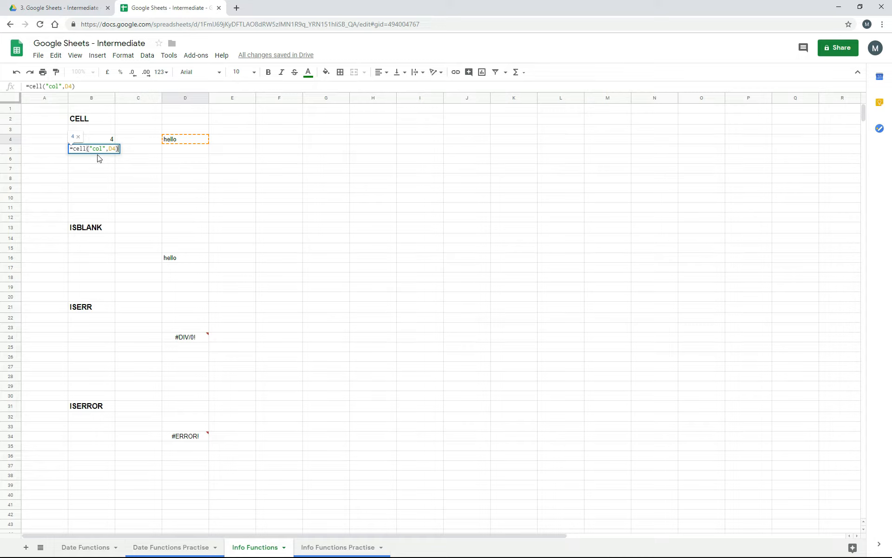
{"action": "mouse_move", "coordinate": [102, 158]}
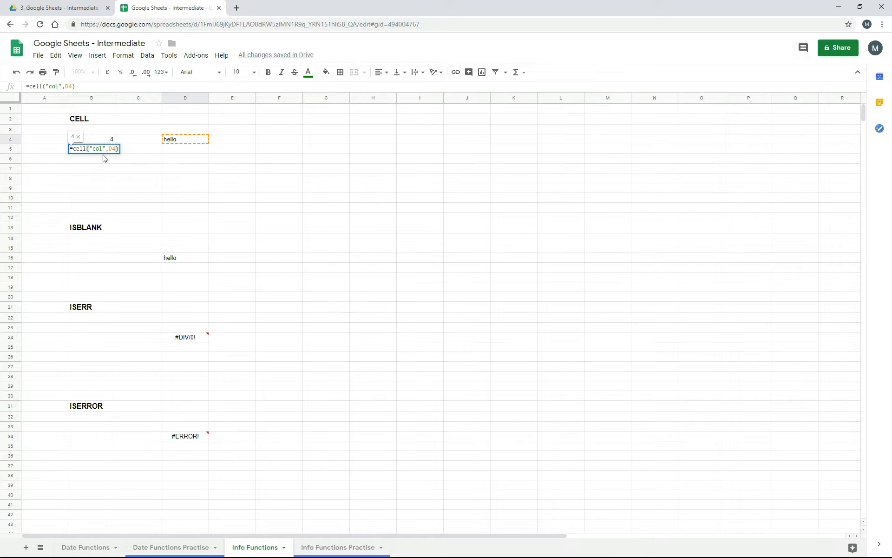
{"action": "mouse_move", "coordinate": [165, 151]}
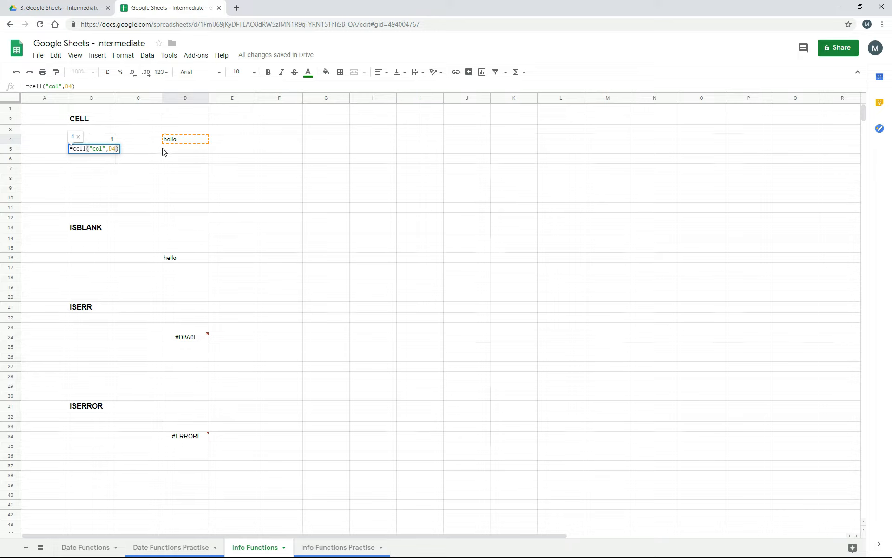
{"action": "mouse_move", "coordinate": [165, 166]}
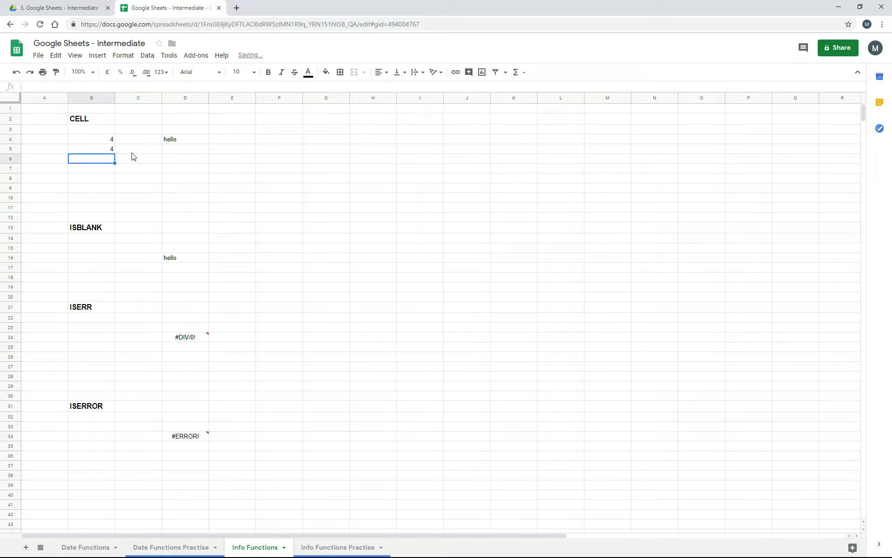
{"action": "left_click", "coordinate": [91, 149]}
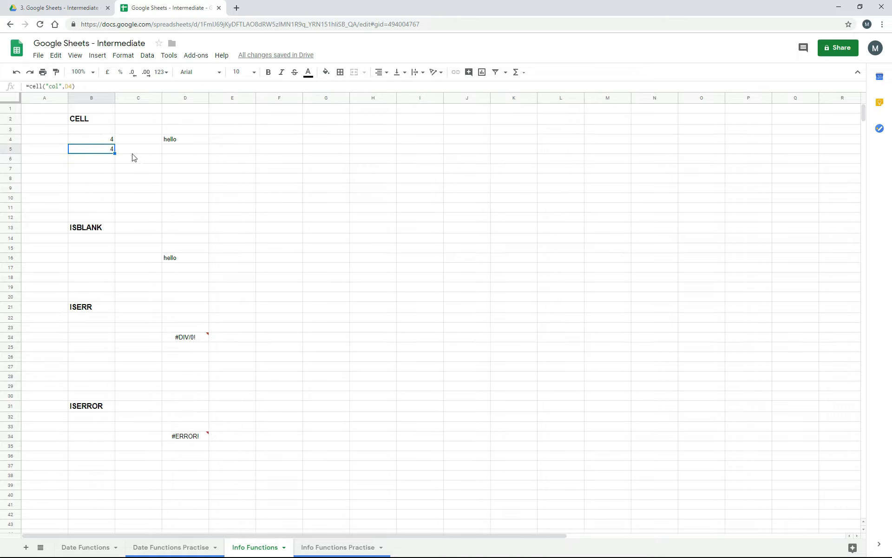
{"action": "mouse_move", "coordinate": [193, 109]}
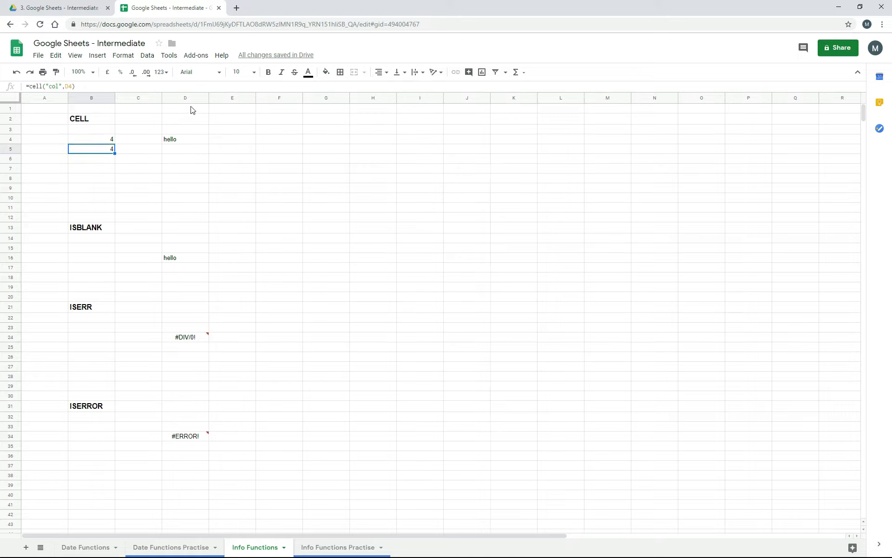
{"action": "mouse_move", "coordinate": [48, 111]}
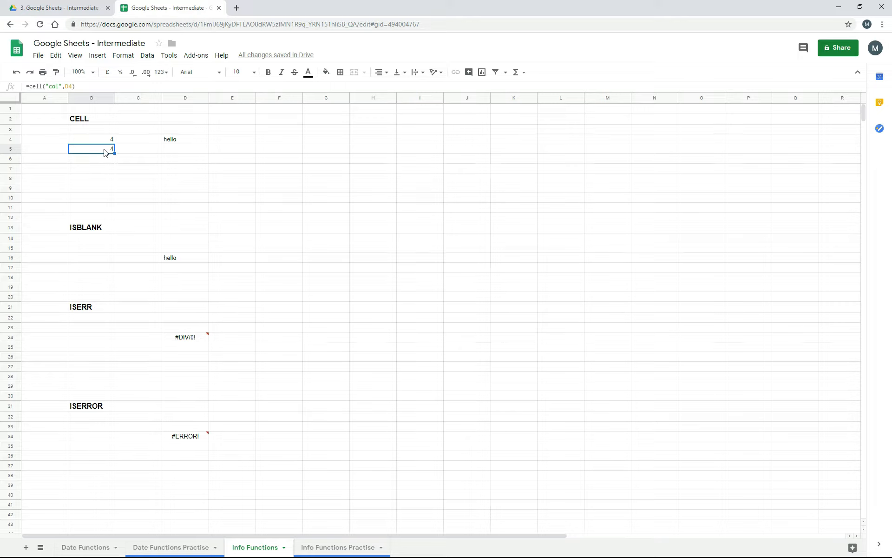
{"action": "mouse_move", "coordinate": [51, 103]}
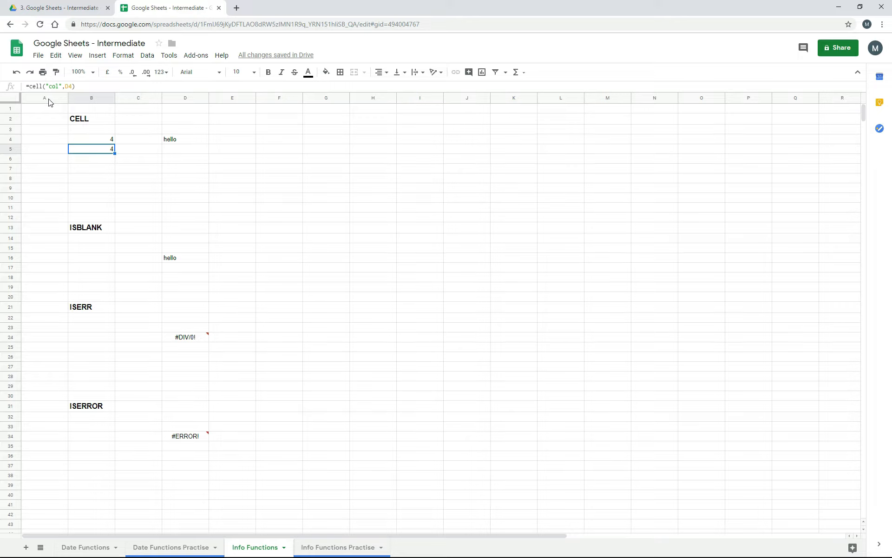
{"action": "mouse_move", "coordinate": [153, 158]}
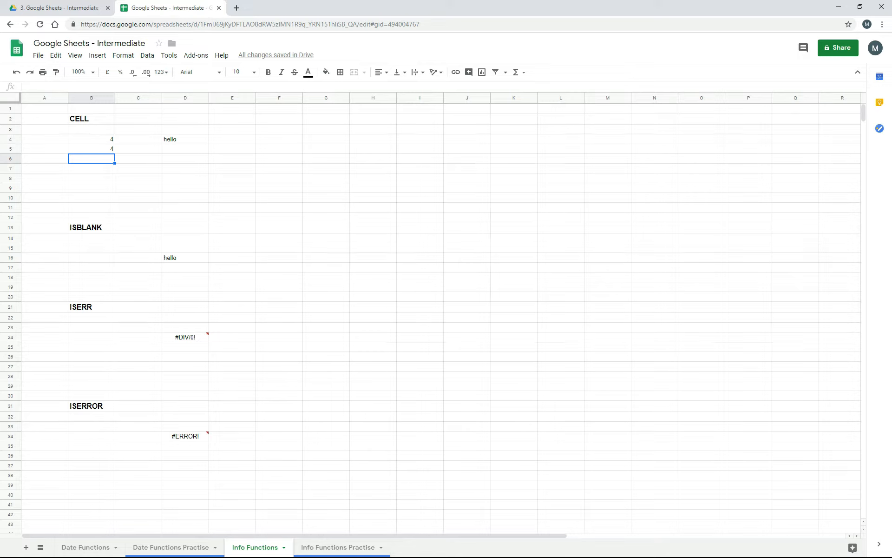
Enter =CELL("address",D4) in B6, returning $D$4, and review the formula
{"action": "type", "text": "=cell(\"address\",D4)"}
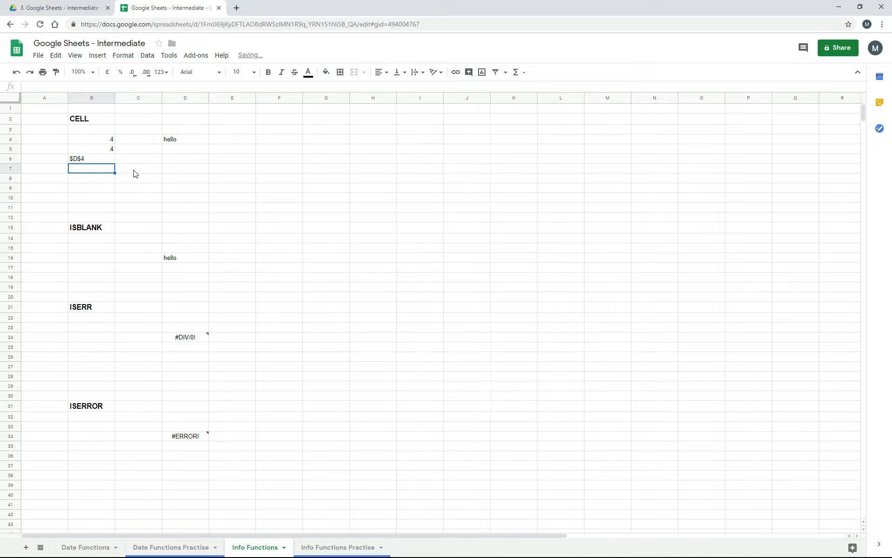
{"action": "mouse_move", "coordinate": [110, 182]}
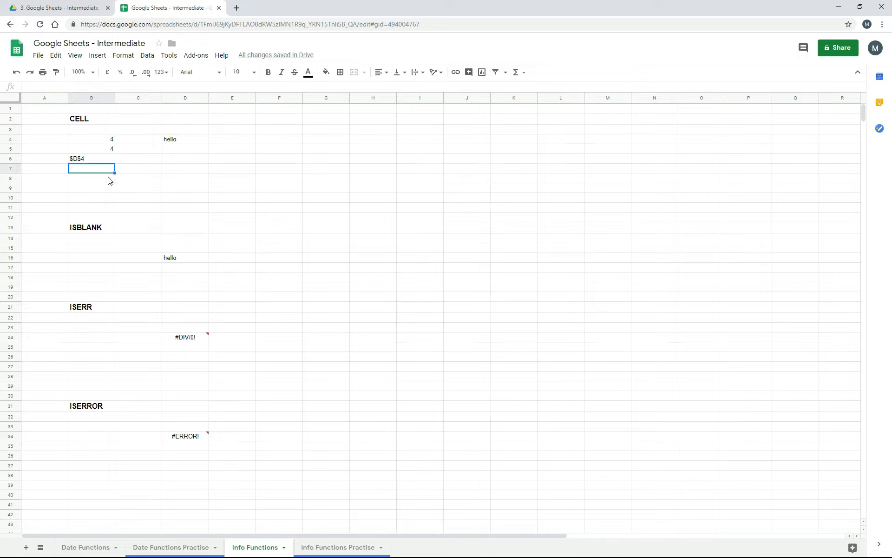
{"action": "left_click", "coordinate": [91, 158]}
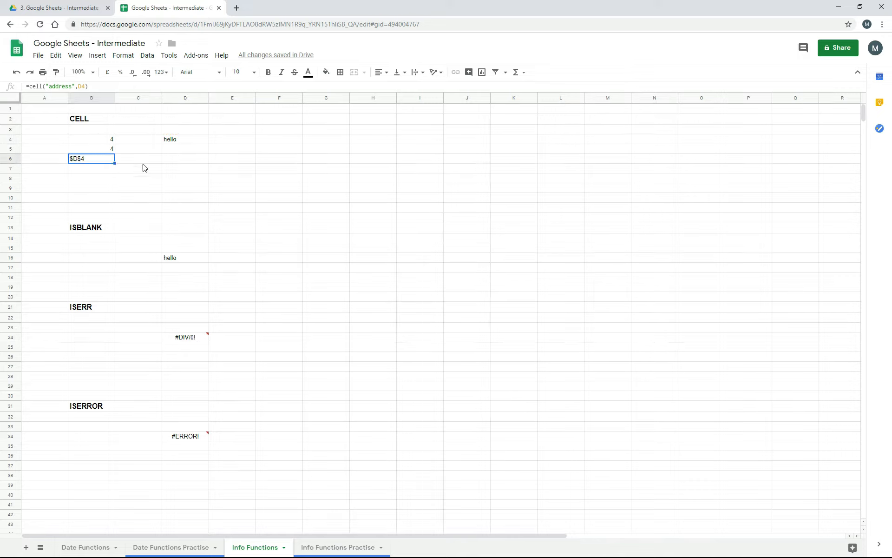
{"action": "mouse_move", "coordinate": [79, 168]}
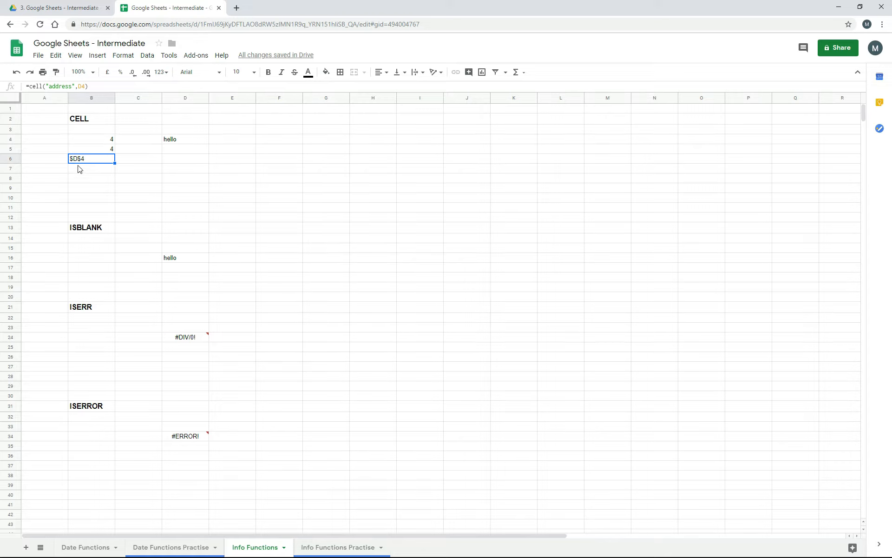
{"action": "mouse_move", "coordinate": [86, 172]}
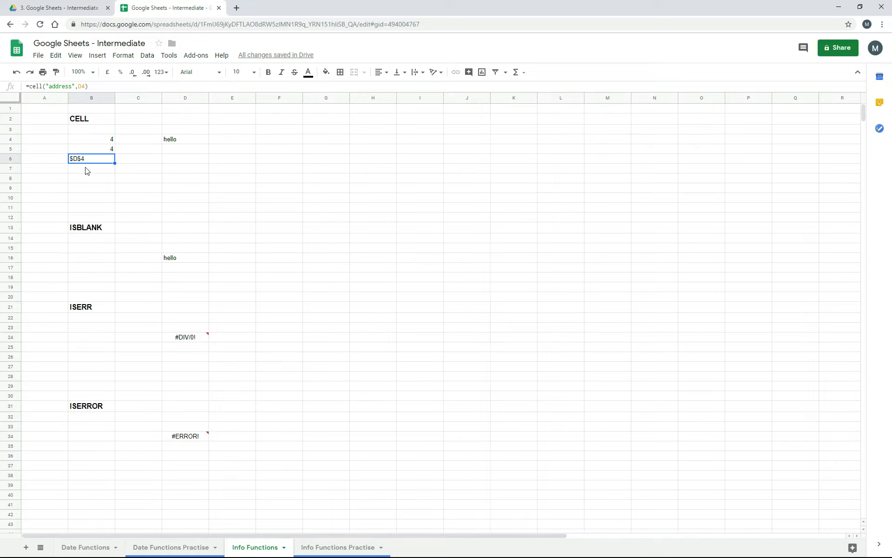
{"action": "mouse_move", "coordinate": [124, 163]}
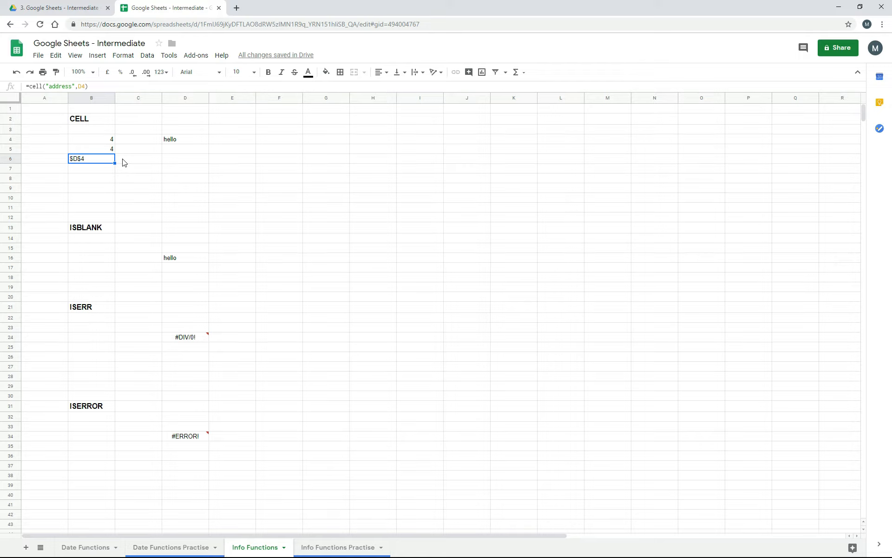
{"action": "mouse_move", "coordinate": [130, 168]}
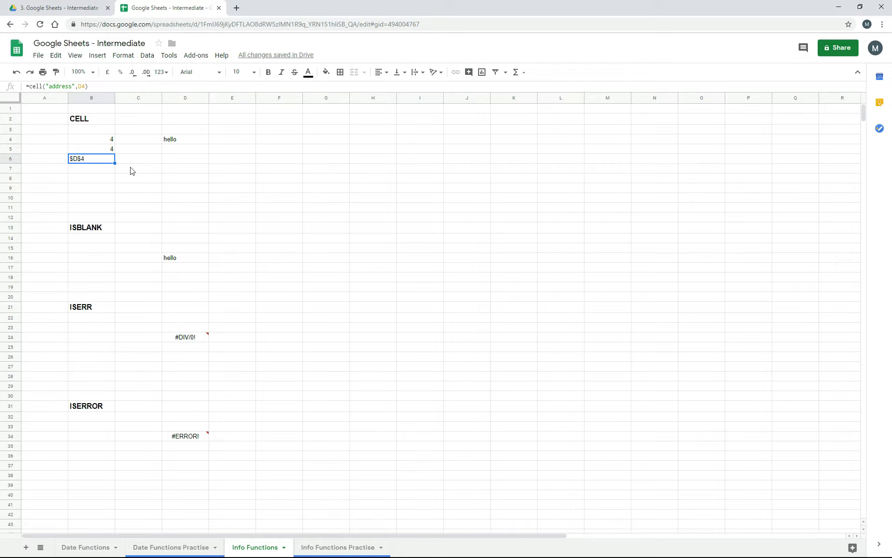
{"action": "mouse_move", "coordinate": [113, 184]}
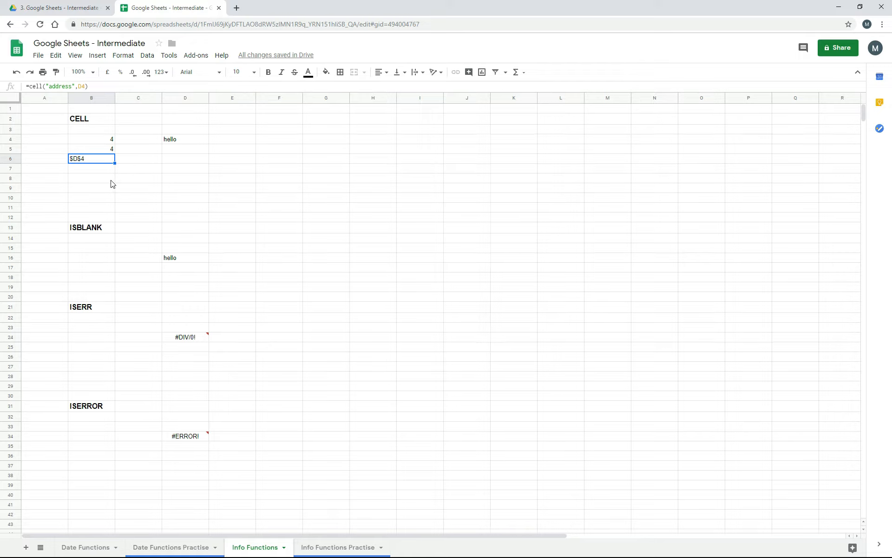
{"action": "mouse_move", "coordinate": [119, 177]}
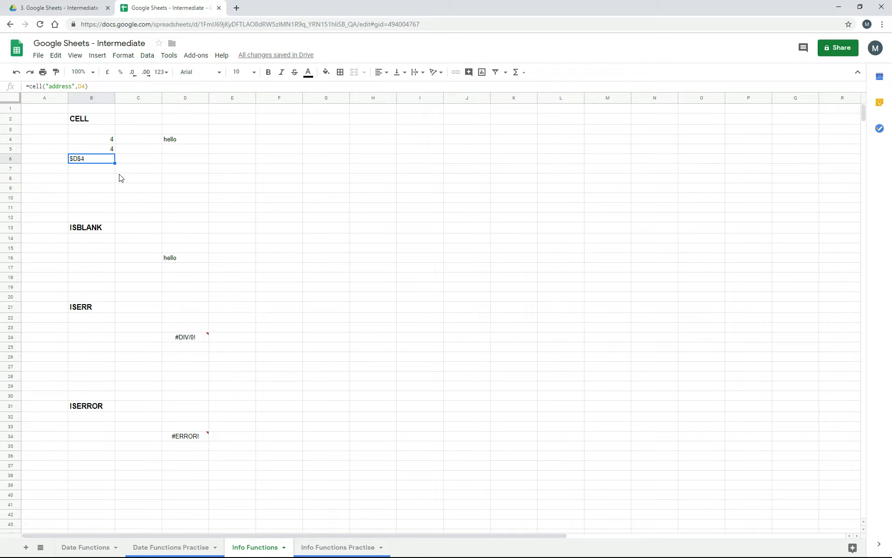
{"action": "mouse_move", "coordinate": [120, 242]}
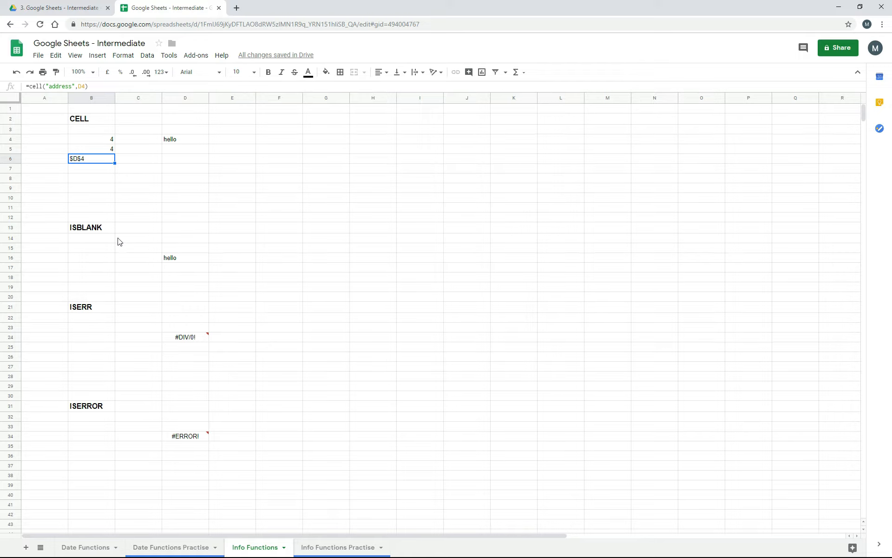
Enter =ISBLANK(D15) in B15, returning TRUE for the empty cell, and review it
{"action": "left_click", "coordinate": [91, 247]}
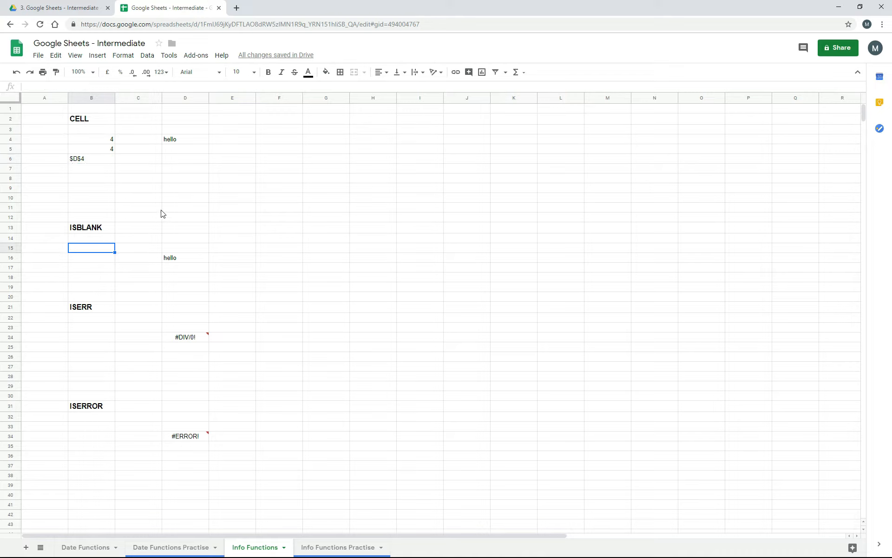
{"action": "type", "text": "=isblank("}
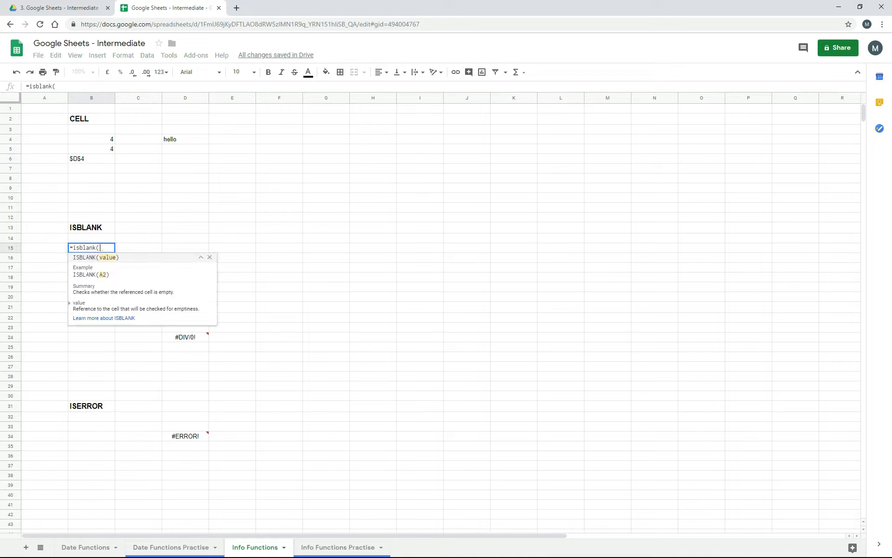
{"action": "mouse_move", "coordinate": [135, 300]}
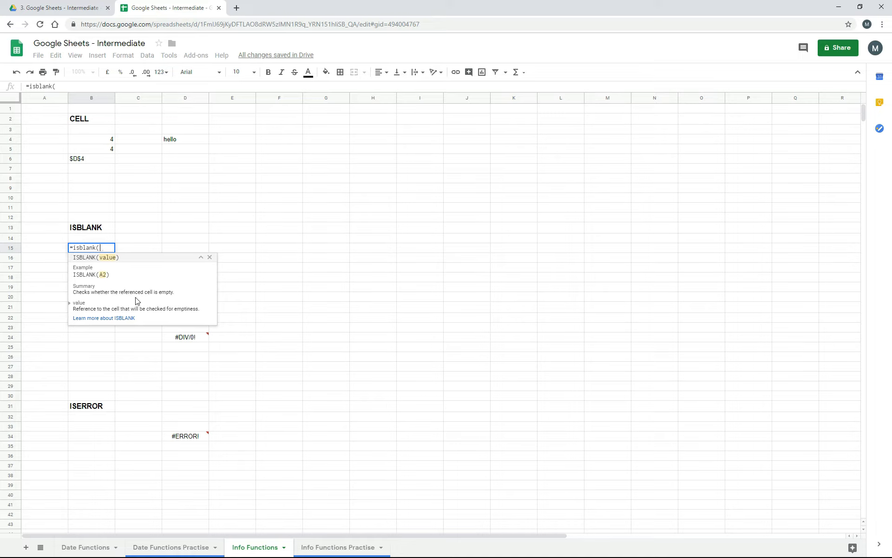
{"action": "mouse_move", "coordinate": [178, 253]}
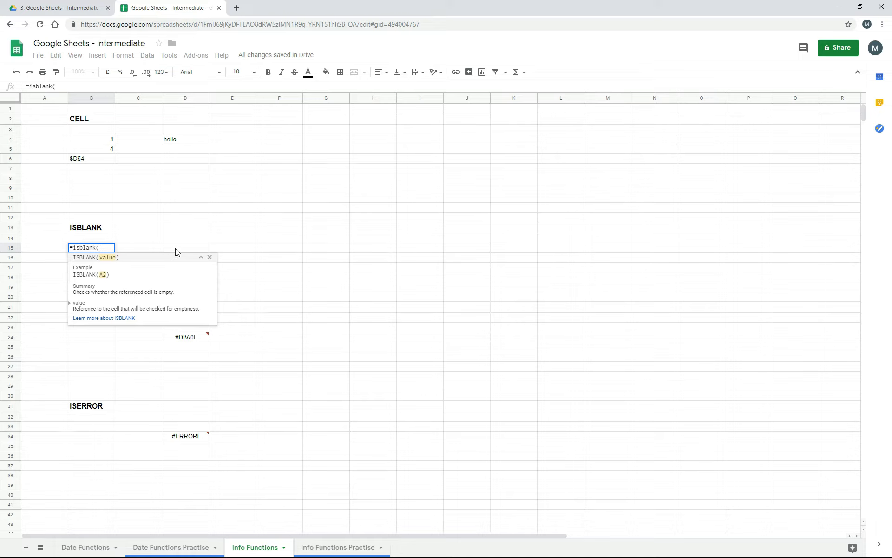
{"action": "left_click", "coordinate": [185, 248]}
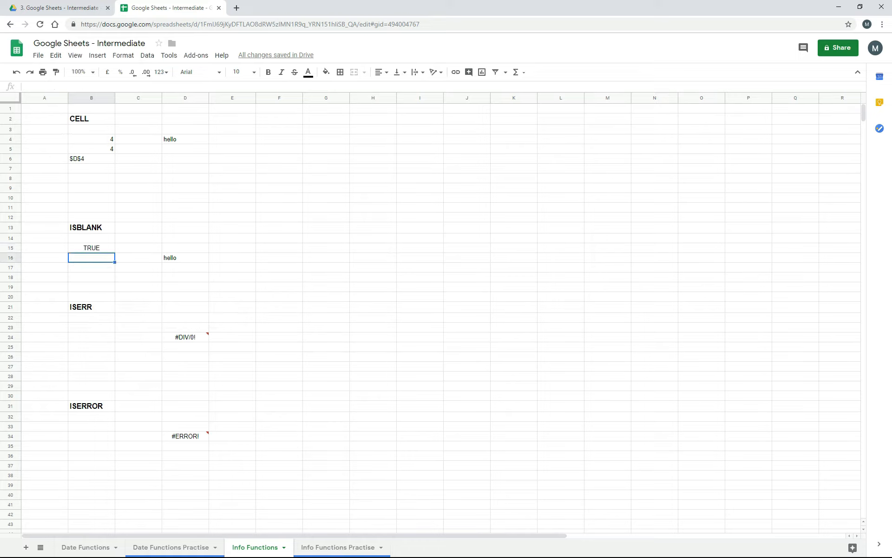
{"action": "left_click", "coordinate": [185, 247]}
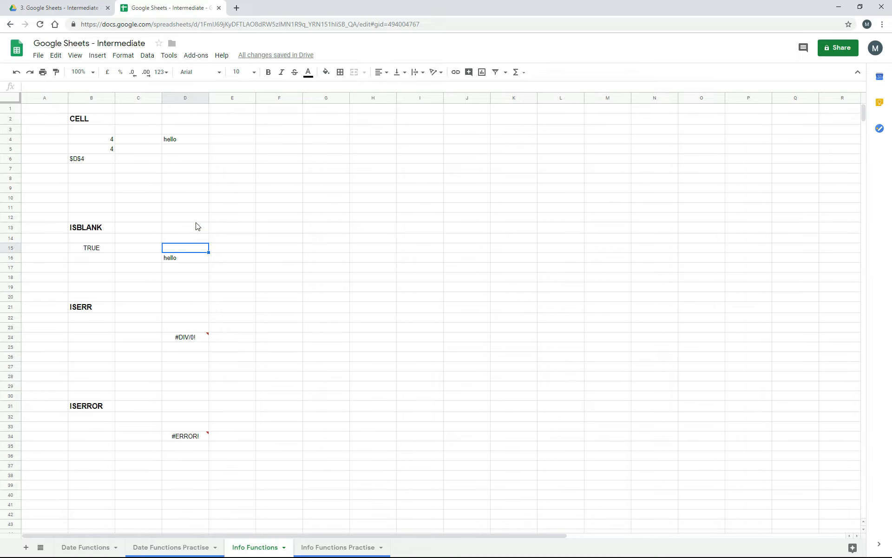
{"action": "mouse_move", "coordinate": [134, 261]}
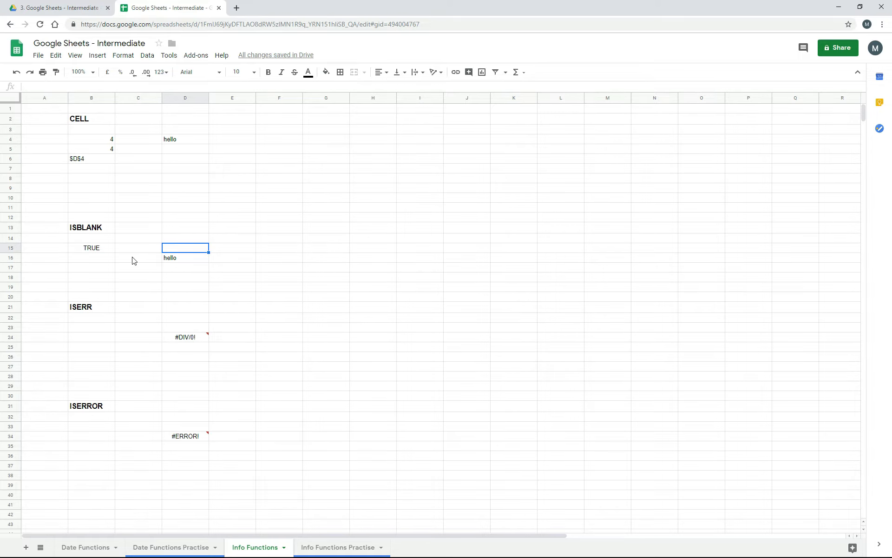
{"action": "left_click", "coordinate": [91, 248]}
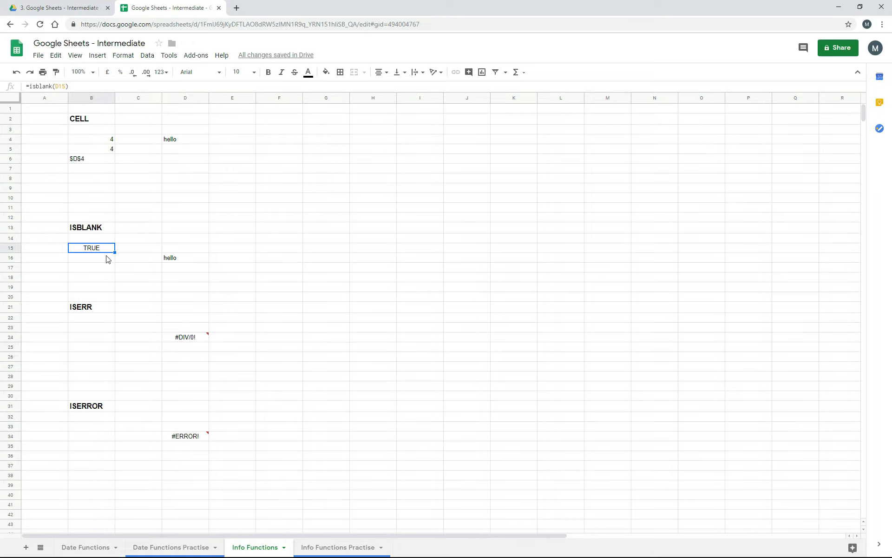
{"action": "mouse_move", "coordinate": [99, 264]}
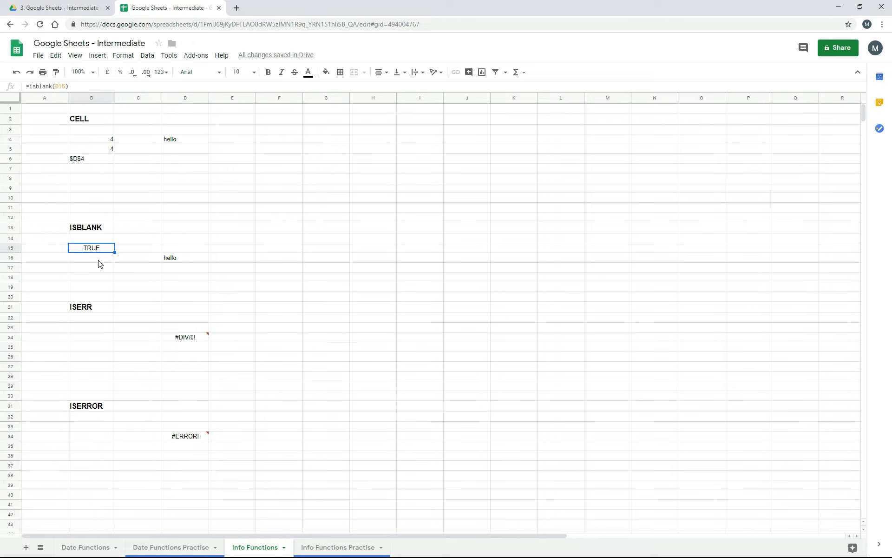
Enter =ISBLANK(D16) in B16, returning FALSE for the hello cell, and review it
{"action": "left_click", "coordinate": [91, 258]}
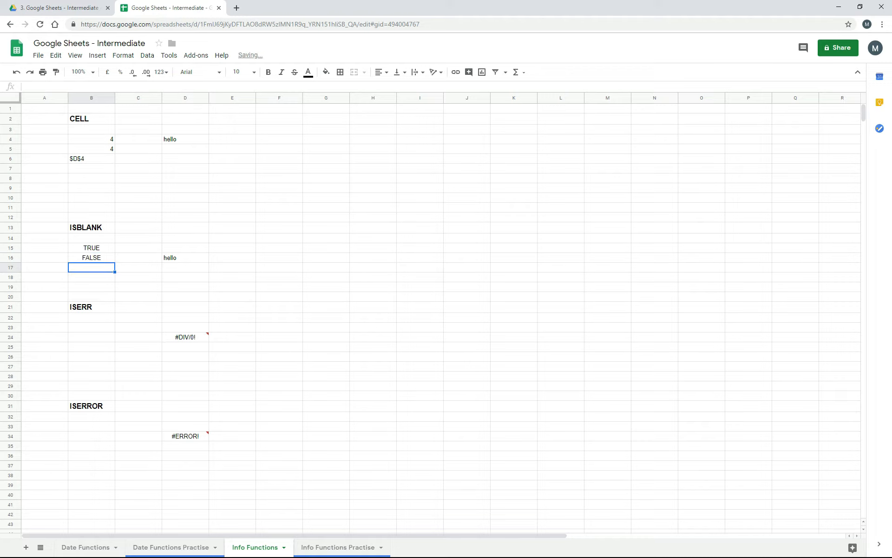
{"action": "left_click", "coordinate": [184, 257]}
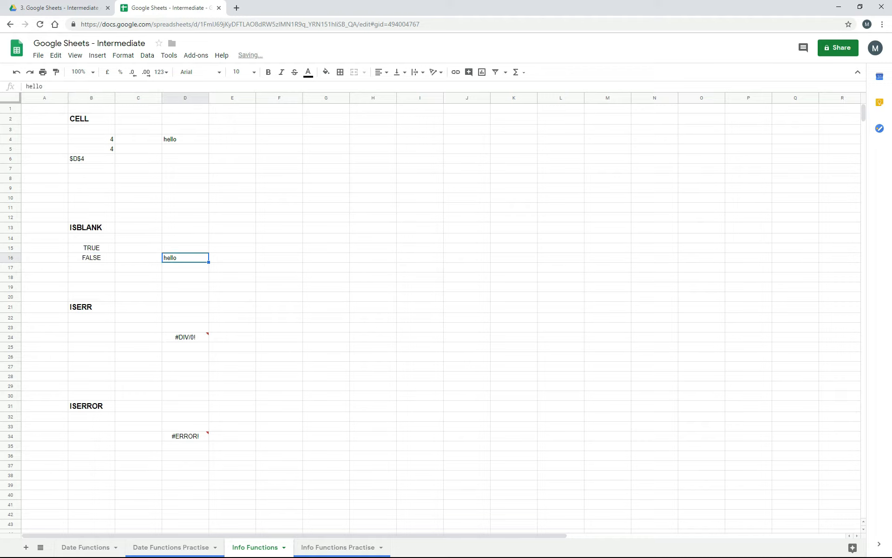
{"action": "mouse_move", "coordinate": [113, 271]}
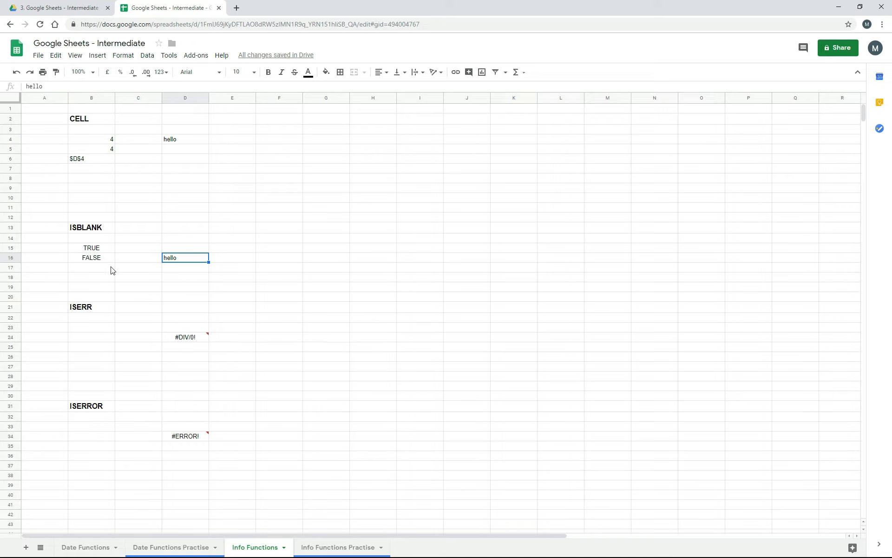
{"action": "left_click", "coordinate": [91, 258]}
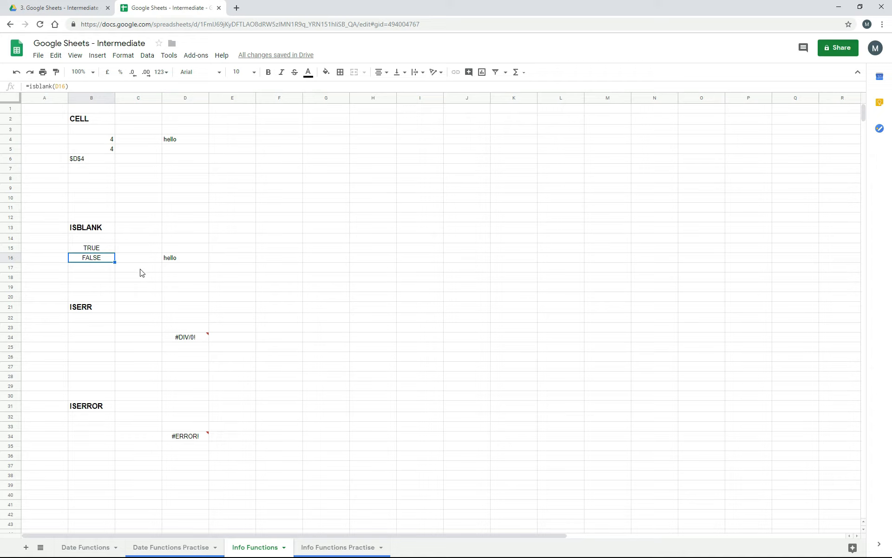
{"action": "mouse_move", "coordinate": [109, 273]}
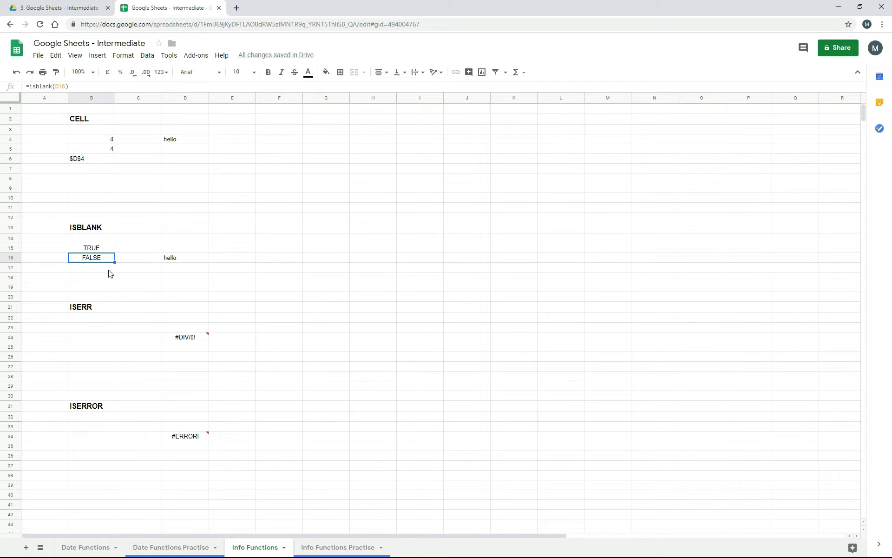
{"action": "mouse_move", "coordinate": [135, 281]}
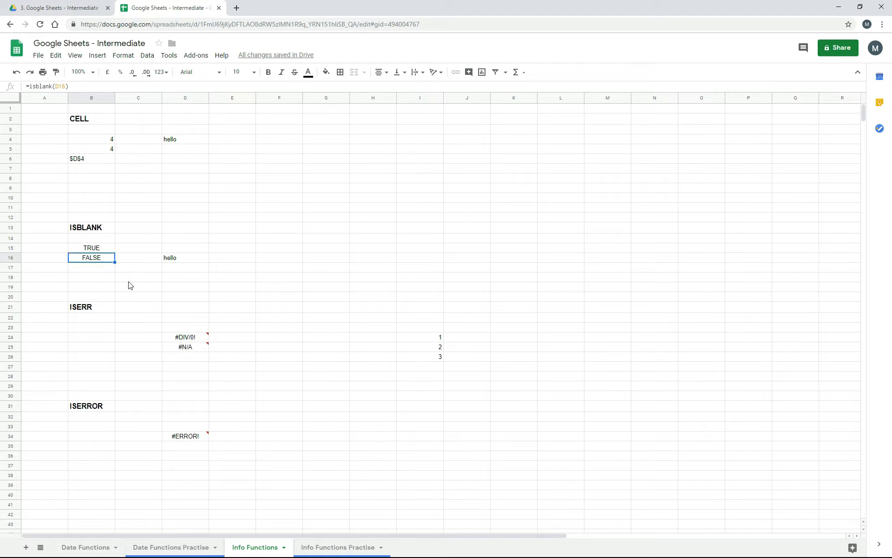
{"action": "mouse_move", "coordinate": [113, 326]}
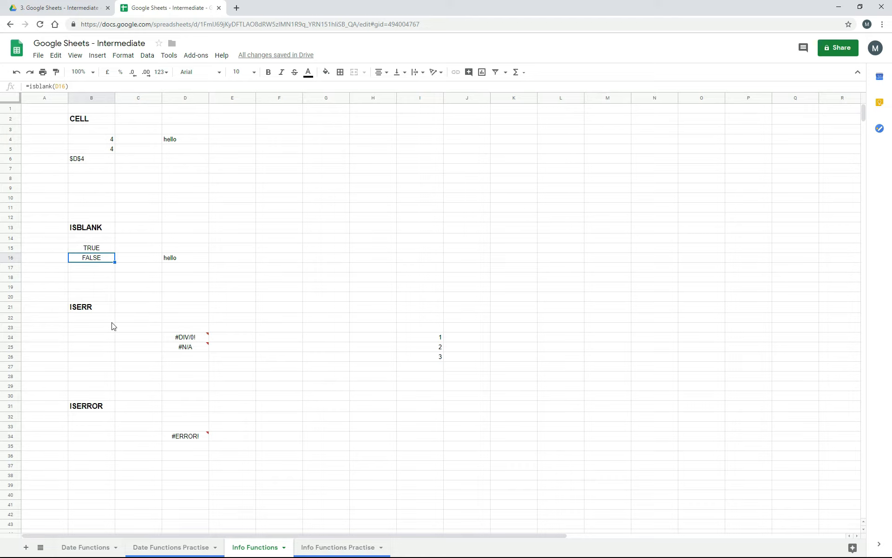
{"action": "mouse_move", "coordinate": [90, 325]}
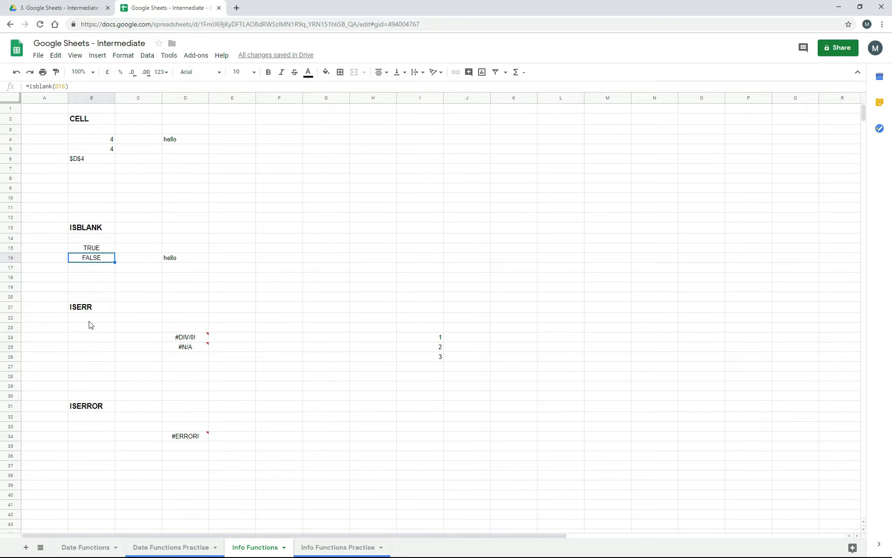
{"action": "mouse_move", "coordinate": [235, 359]}
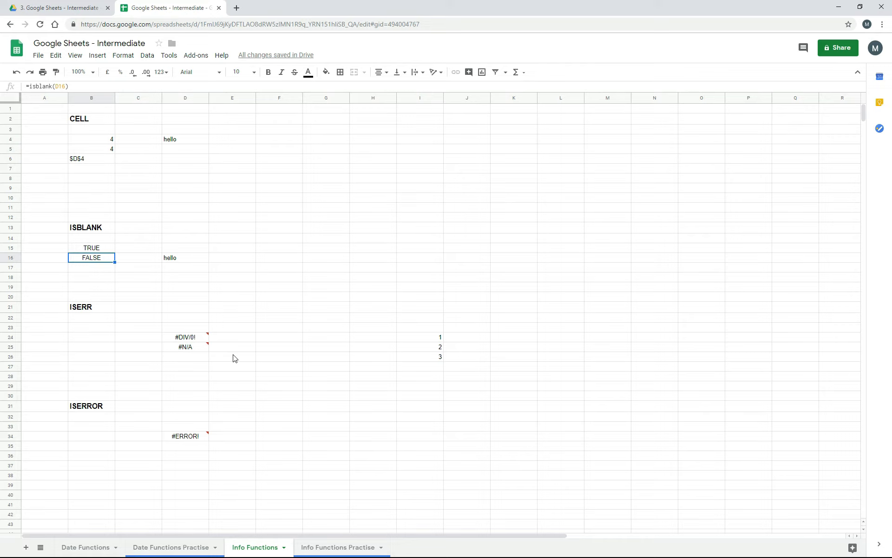
{"action": "mouse_move", "coordinate": [116, 329]}
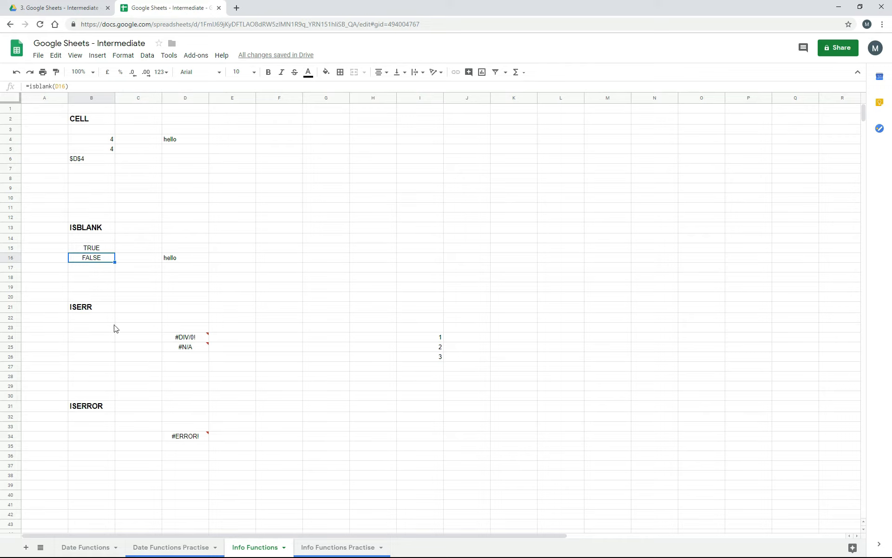
{"action": "mouse_move", "coordinate": [106, 332]}
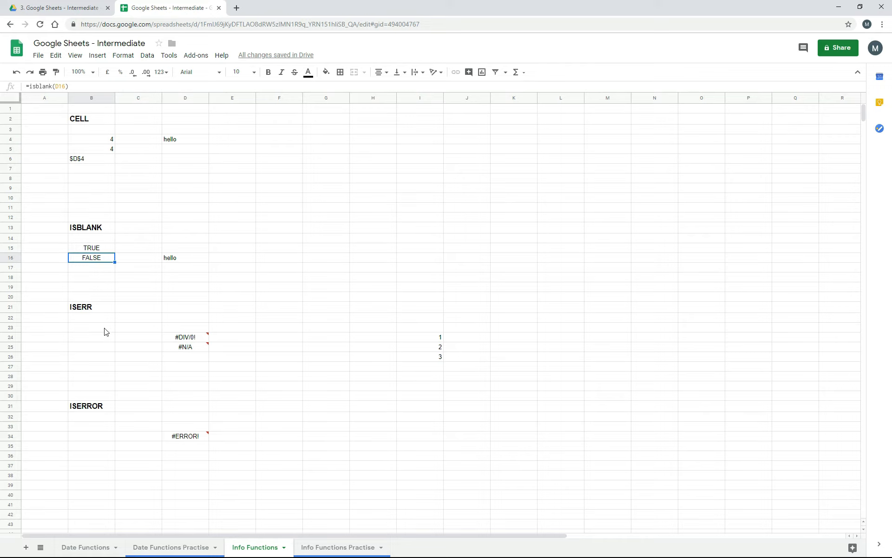
{"action": "left_click", "coordinate": [91, 326]}
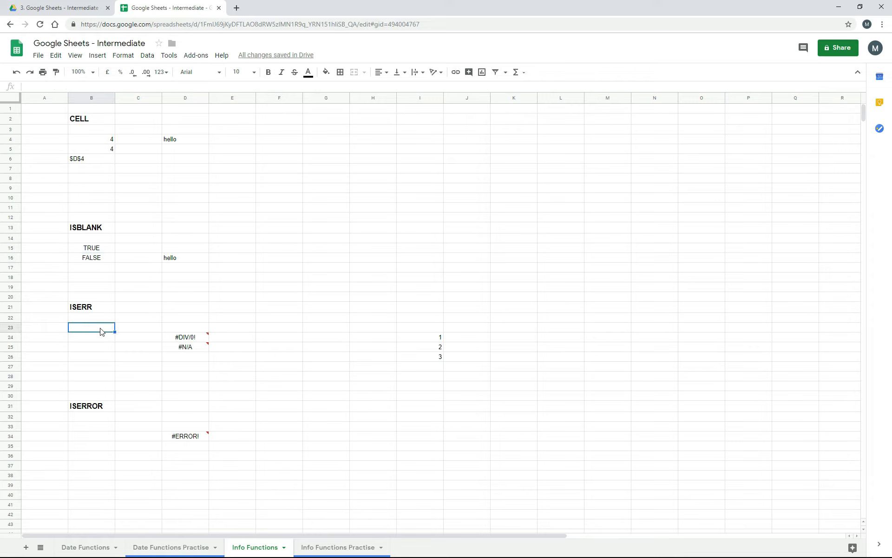
Enter =ISERR(D23) in B23, returning FALSE for the empty cell, and review it
{"action": "type", "text": "=iserr("}
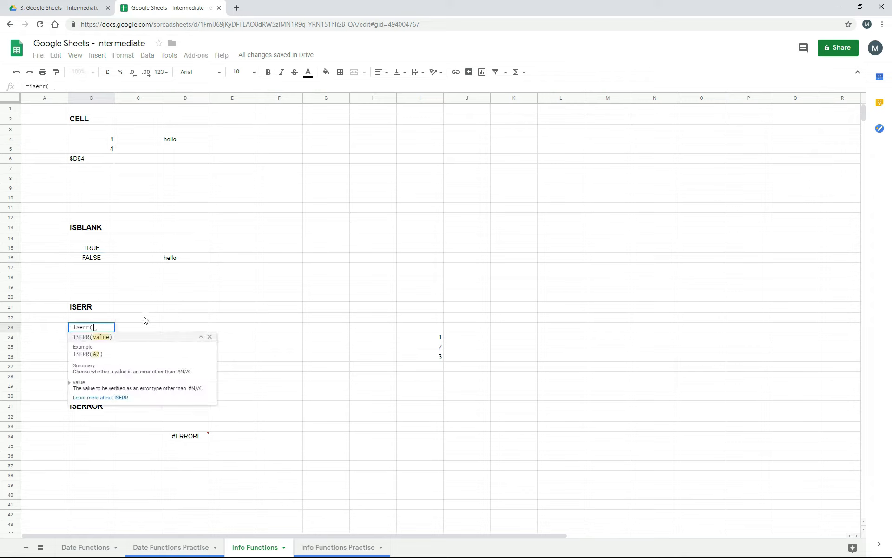
{"action": "mouse_move", "coordinate": [104, 380]}
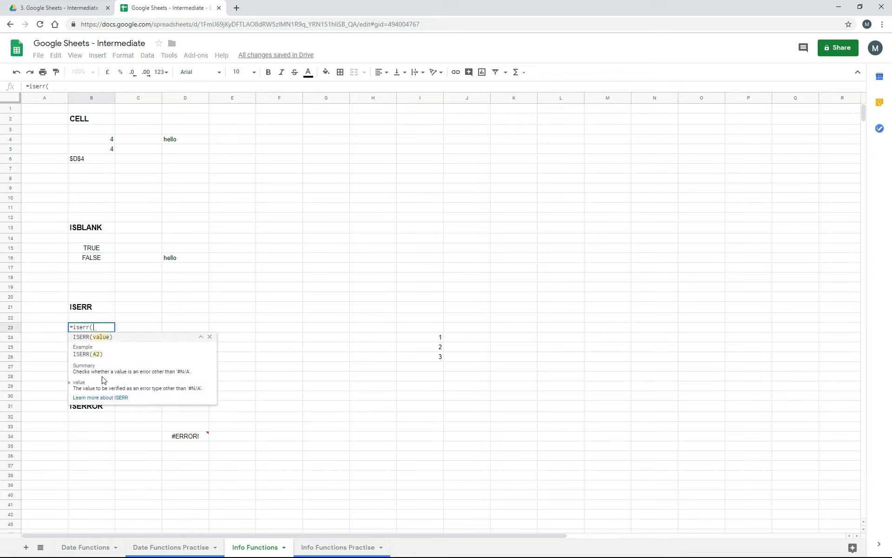
{"action": "mouse_move", "coordinate": [138, 383]}
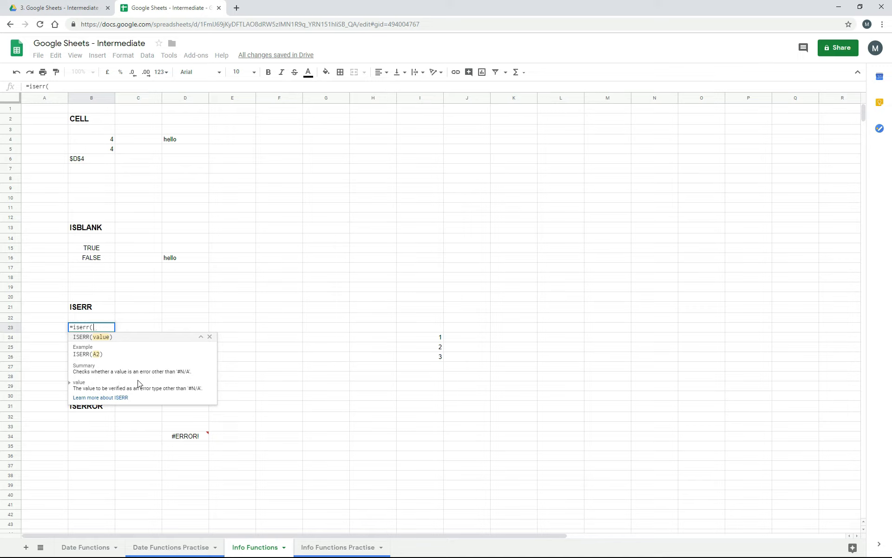
{"action": "mouse_move", "coordinate": [183, 384]}
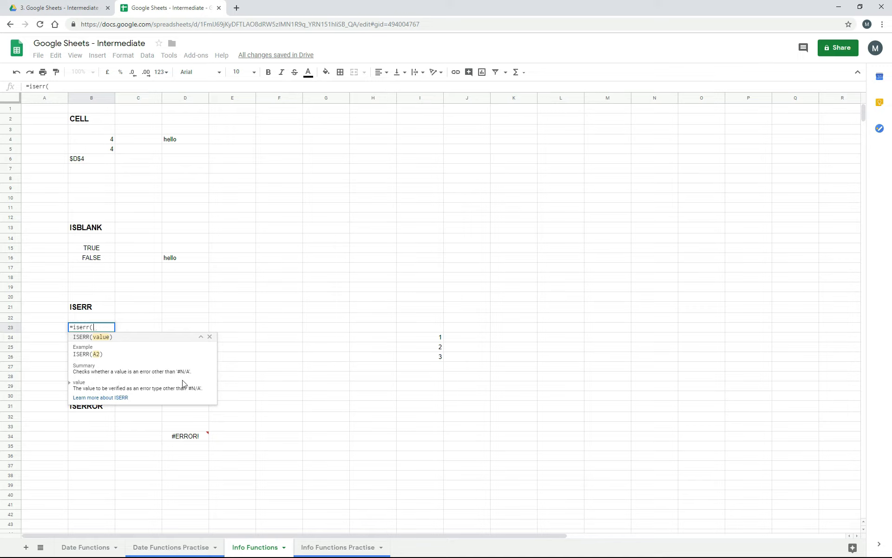
{"action": "mouse_move", "coordinate": [178, 330]}
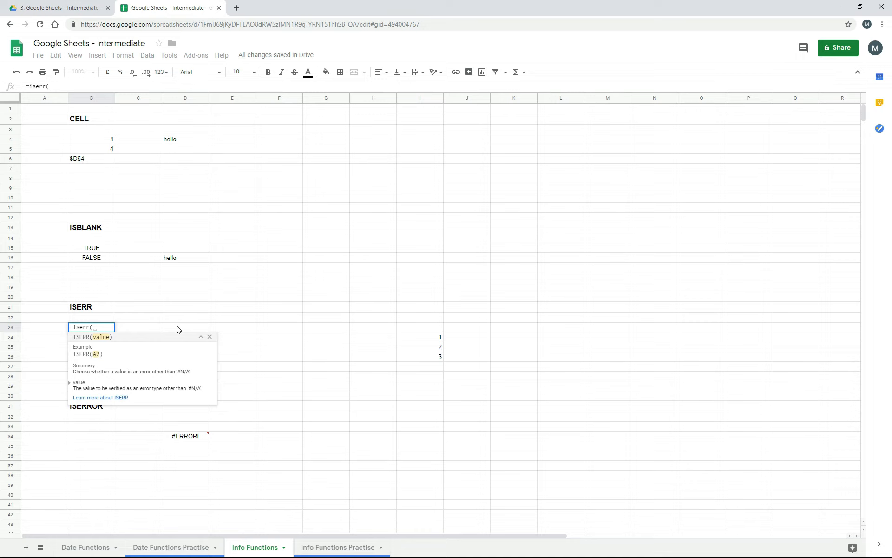
{"action": "mouse_move", "coordinate": [181, 329]}
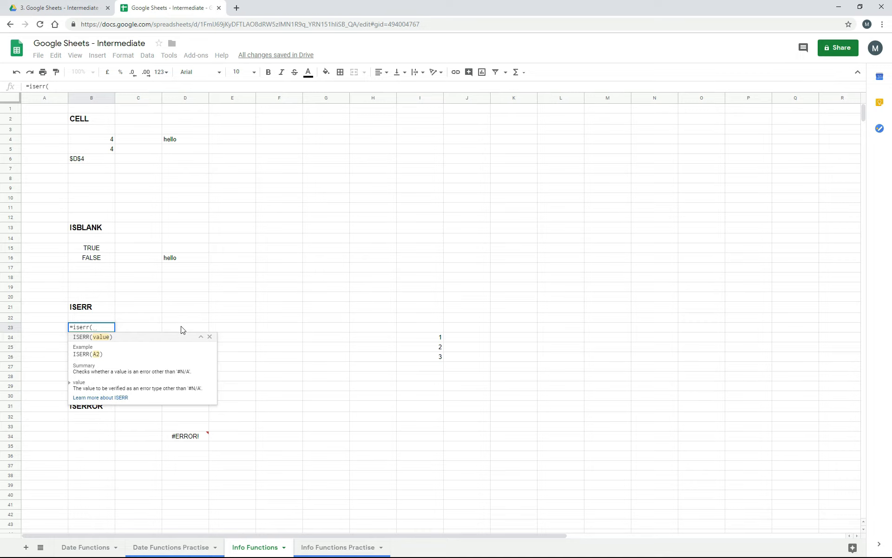
{"action": "key", "text": "Enter"}
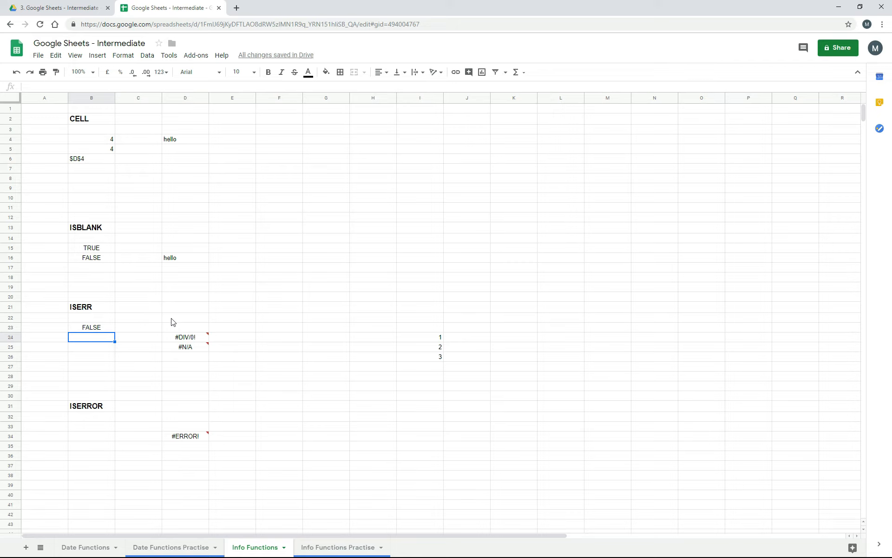
{"action": "left_click", "coordinate": [91, 326]}
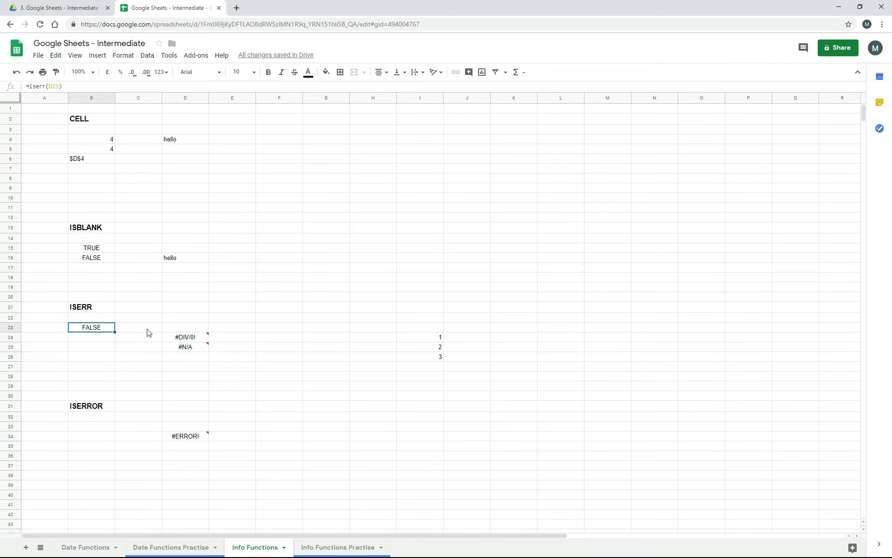
{"action": "mouse_move", "coordinate": [188, 331]}
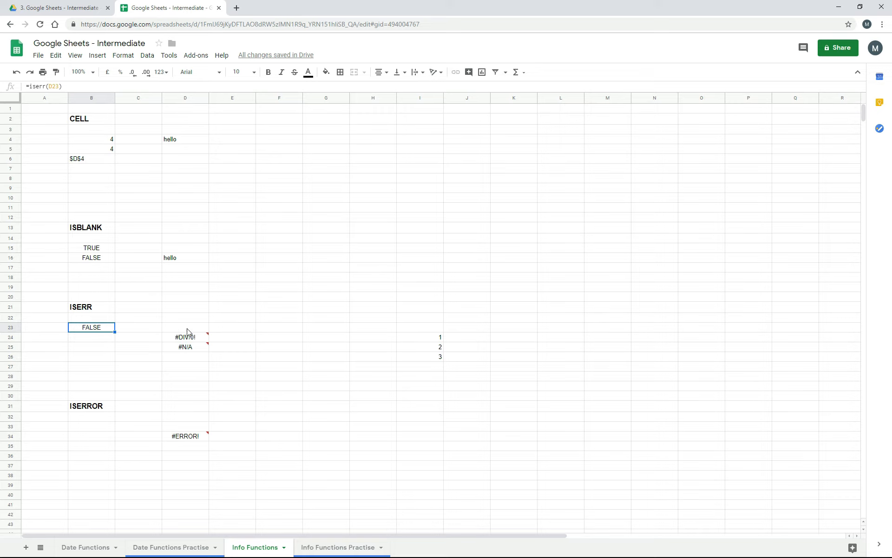
{"action": "mouse_move", "coordinate": [107, 341]}
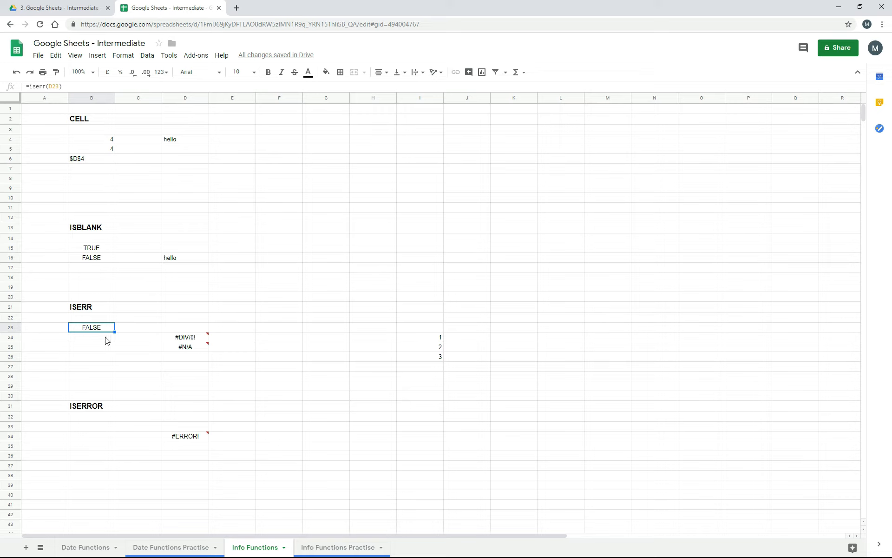
Inspect B24 and the formula producing the #DIV/0! error in D24
{"action": "left_click", "coordinate": [91, 336]}
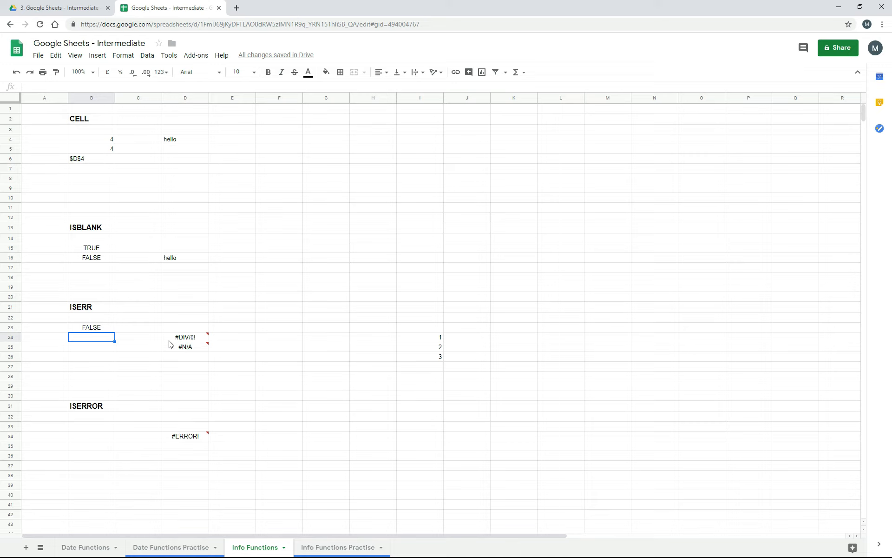
{"action": "mouse_move", "coordinate": [138, 346]}
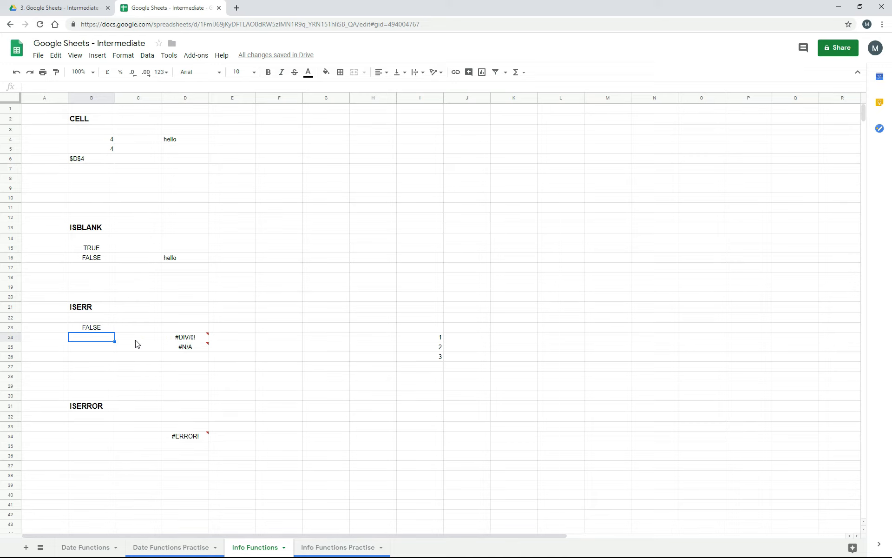
{"action": "left_click", "coordinate": [185, 337]}
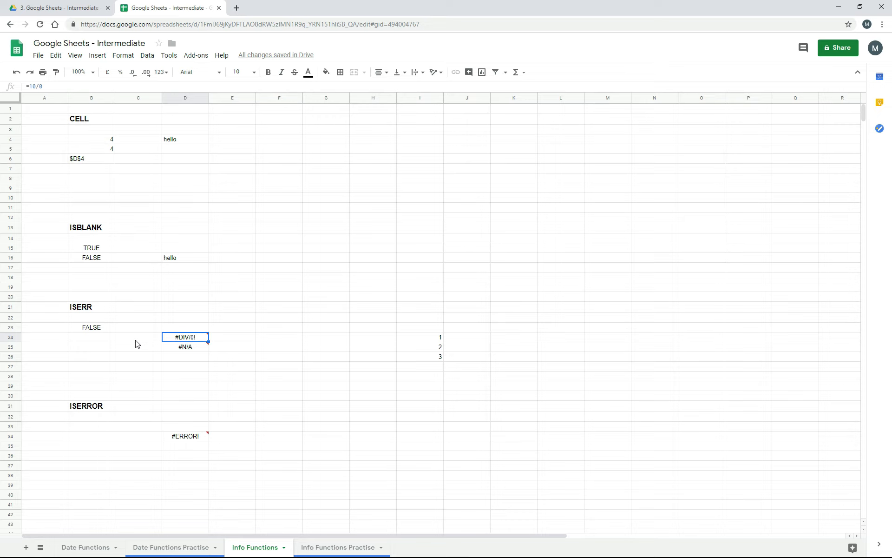
{"action": "mouse_move", "coordinate": [187, 330]}
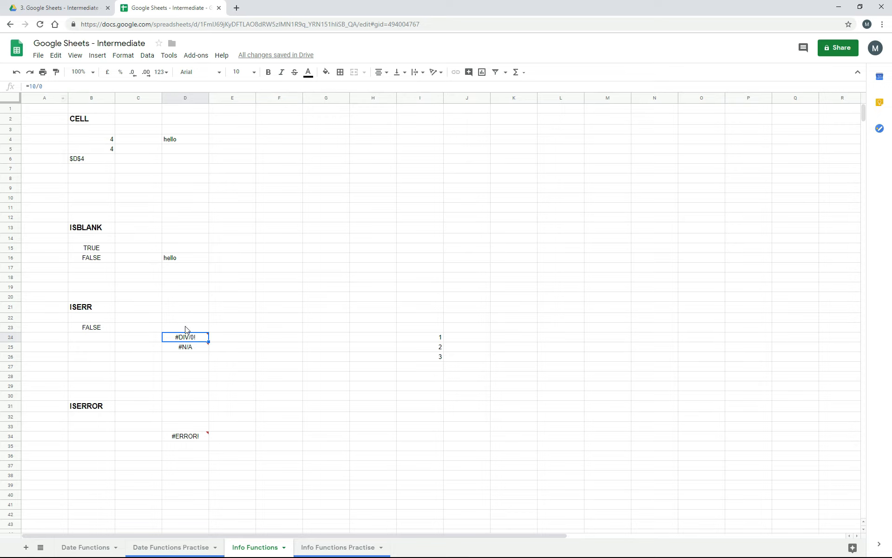
{"action": "mouse_move", "coordinate": [141, 333]}
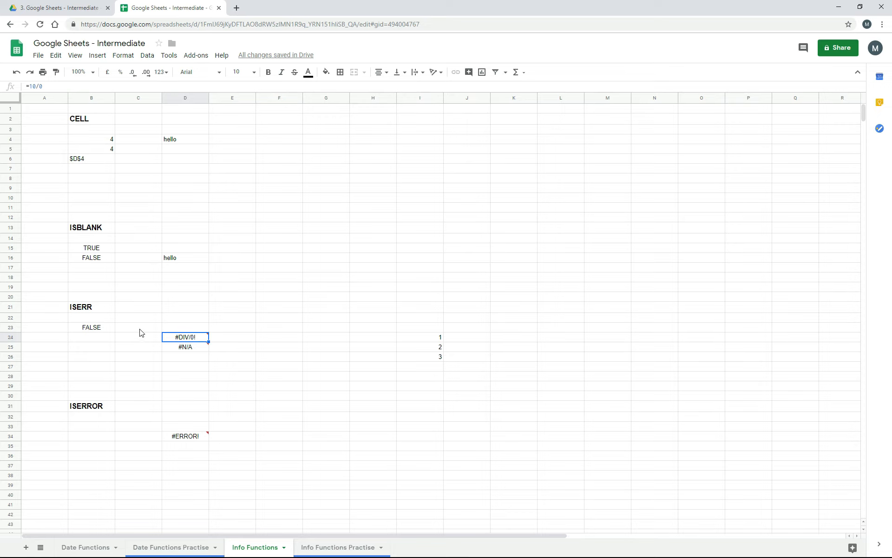
Enter =ISERR(D24) in B24 so it returns TRUE for the #DIV/0! error
{"action": "left_click", "coordinate": [91, 336]}
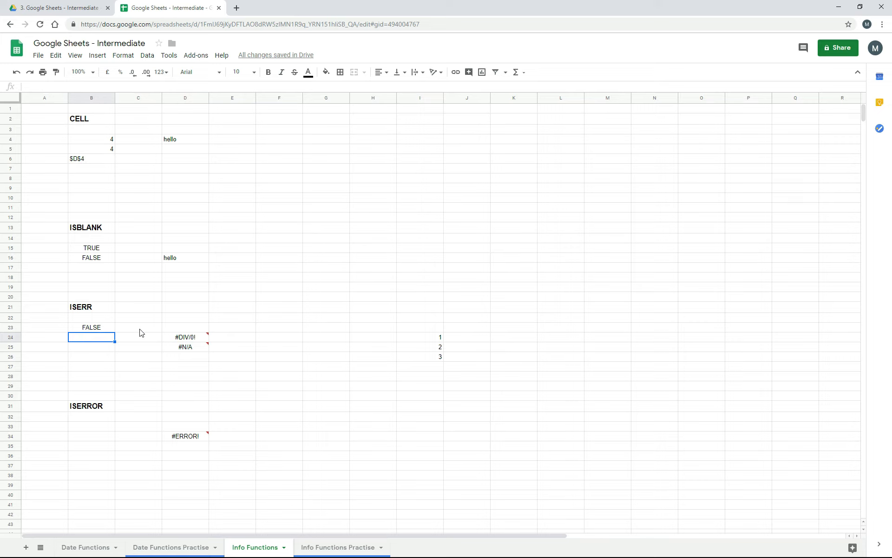
{"action": "type", "text": "=iserr("}
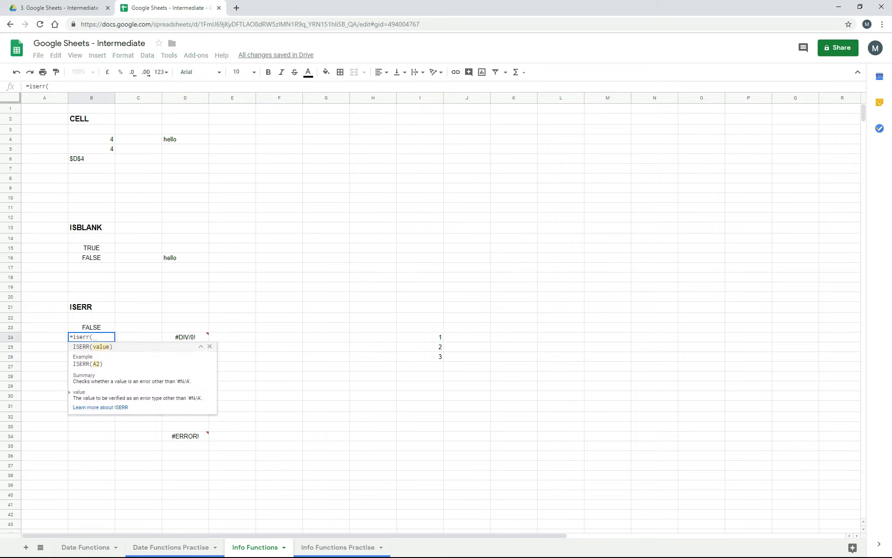
{"action": "type", "text": "D24)"}
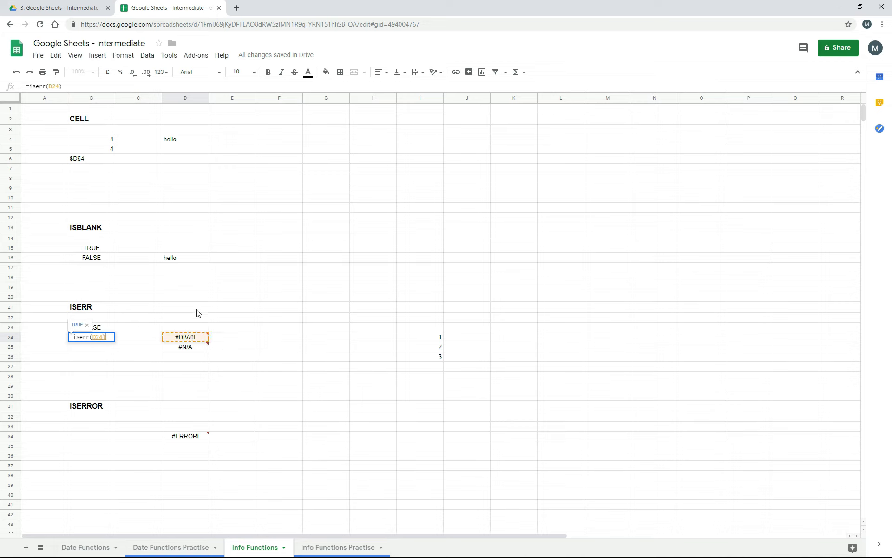
{"action": "key", "text": "Return"}
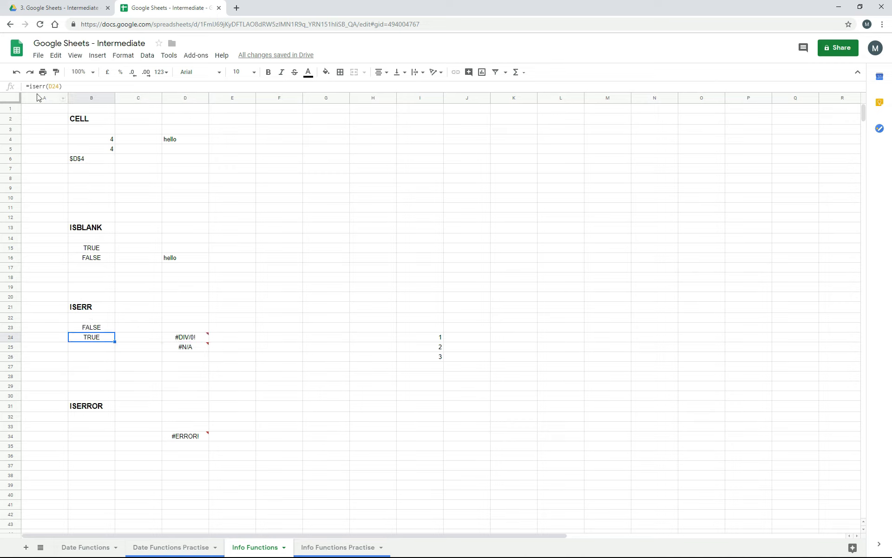
{"action": "double_click", "coordinate": [91, 337]}
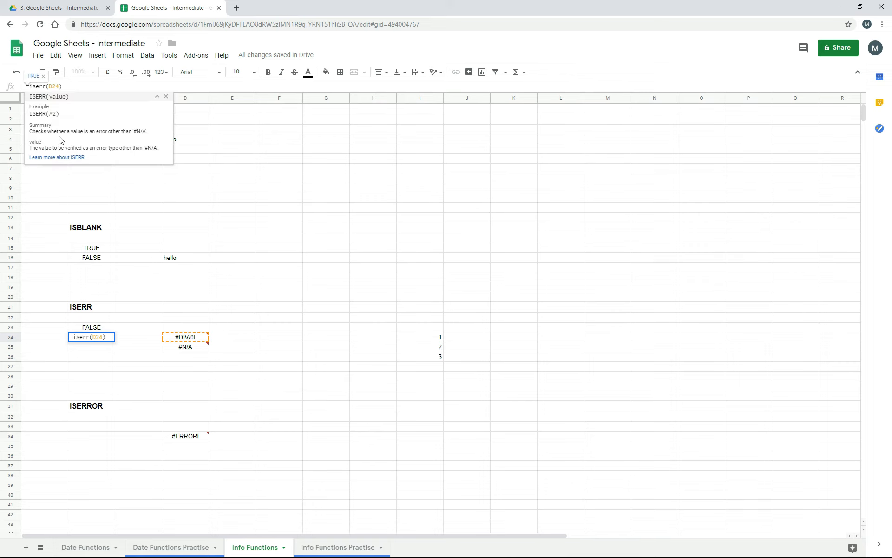
{"action": "mouse_move", "coordinate": [104, 141]}
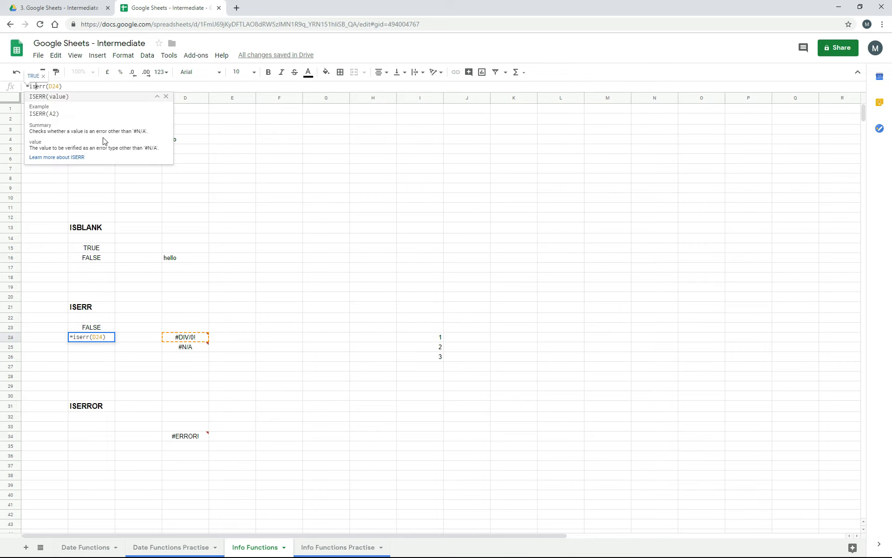
{"action": "mouse_move", "coordinate": [141, 140]}
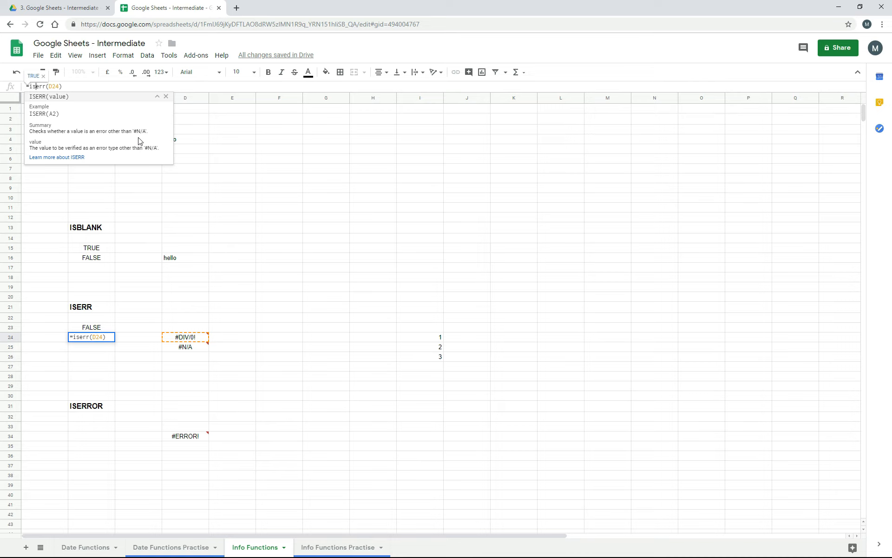
{"action": "key", "text": "Return"}
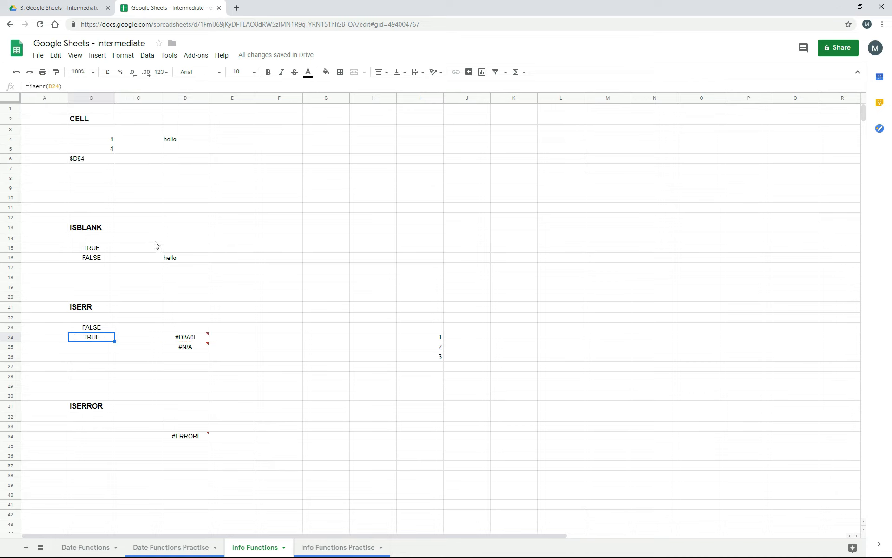
{"action": "mouse_move", "coordinate": [118, 353]}
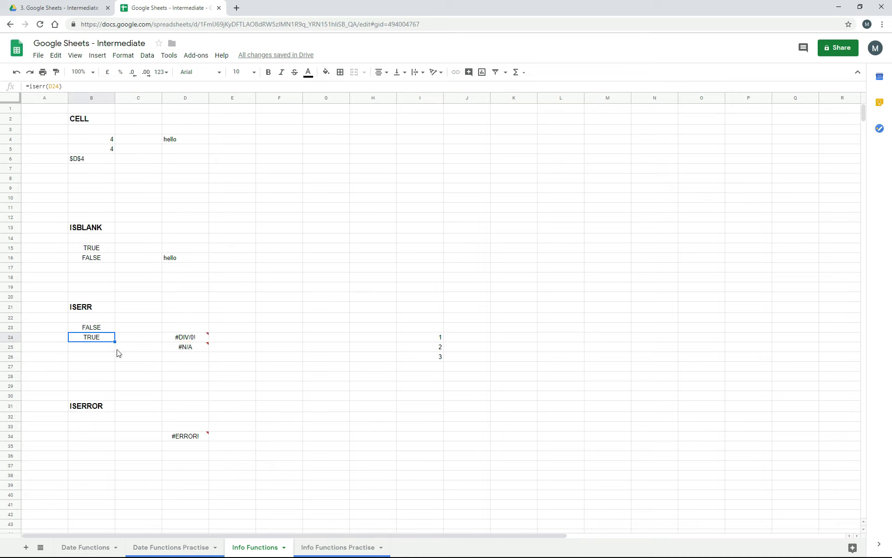
{"action": "mouse_move", "coordinate": [187, 358]}
{"action": "type", "text": "=iserr("}
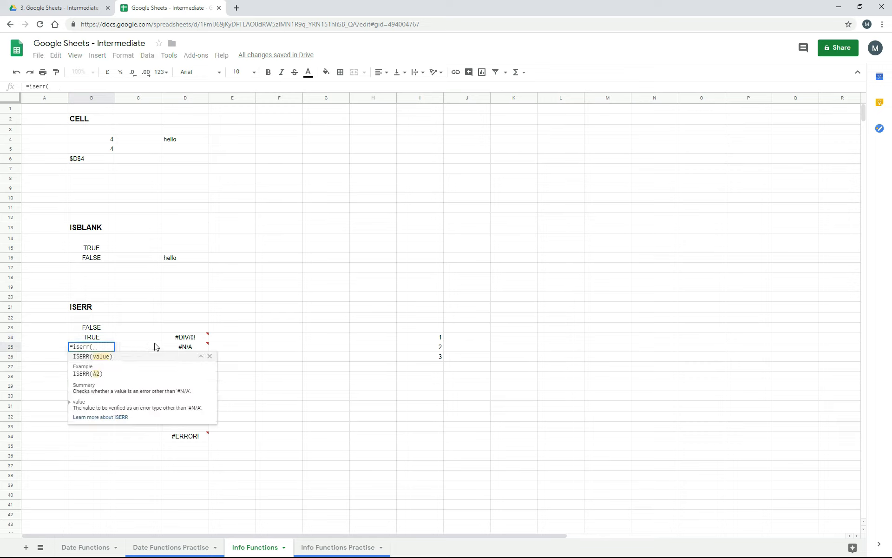
Enter =ISERR(D25) in B25, returning FALSE for the #N/A cell
{"action": "left_click", "coordinate": [185, 347]}
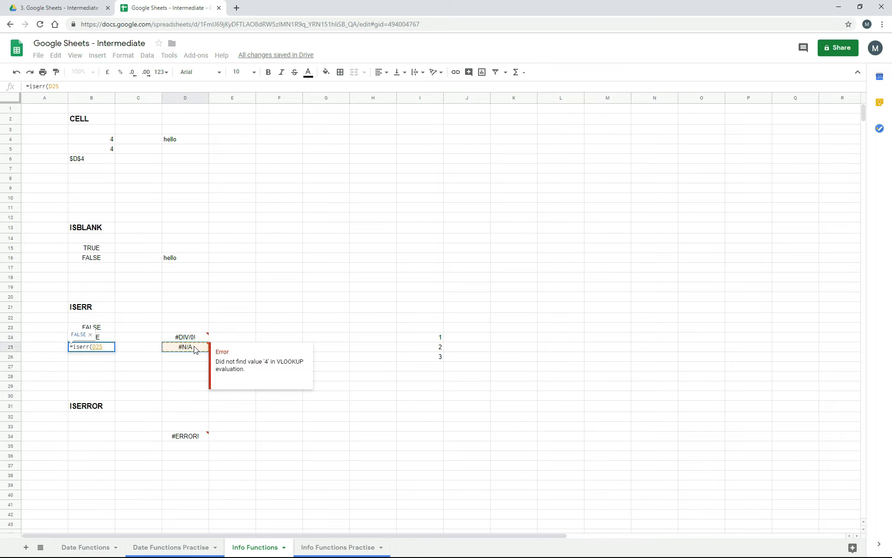
{"action": "key", "text": "Return"}
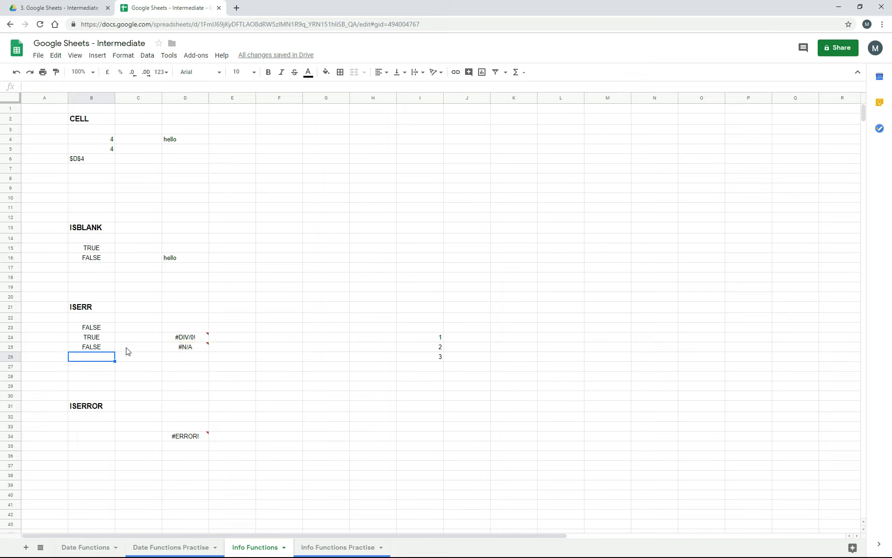
{"action": "type", "text": "=iserr(D25)"}
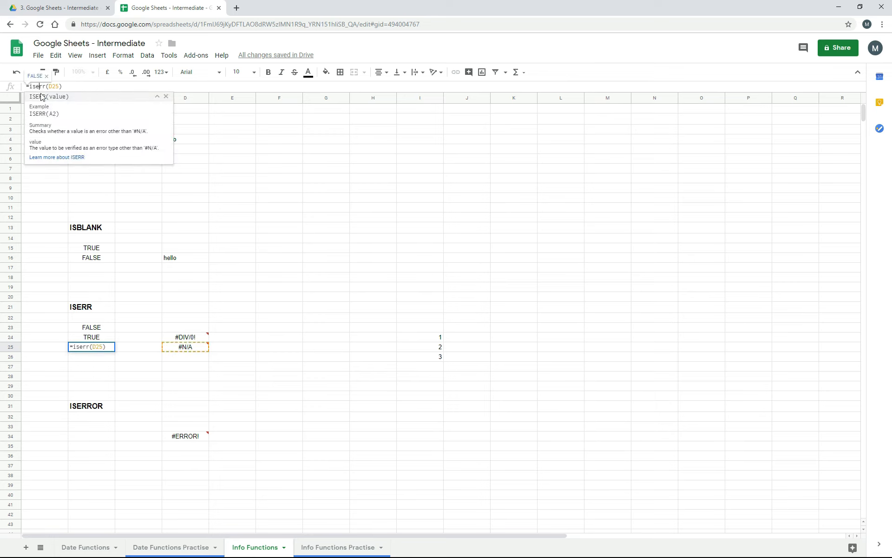
{"action": "mouse_move", "coordinate": [83, 135]}
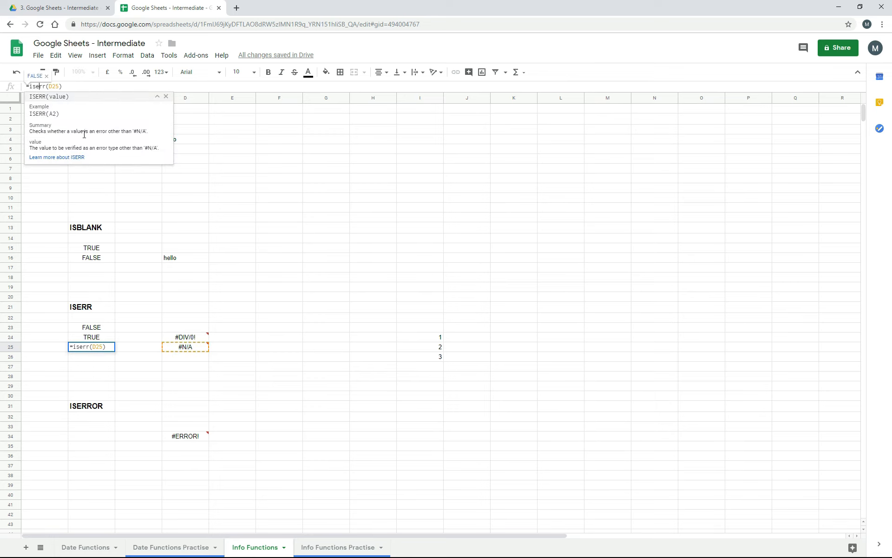
{"action": "mouse_move", "coordinate": [95, 140]}
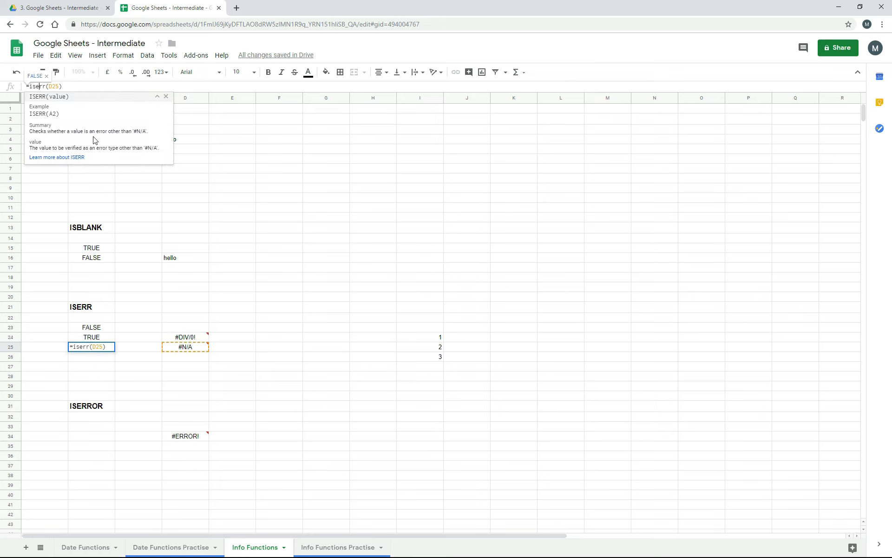
{"action": "mouse_move", "coordinate": [146, 140]}
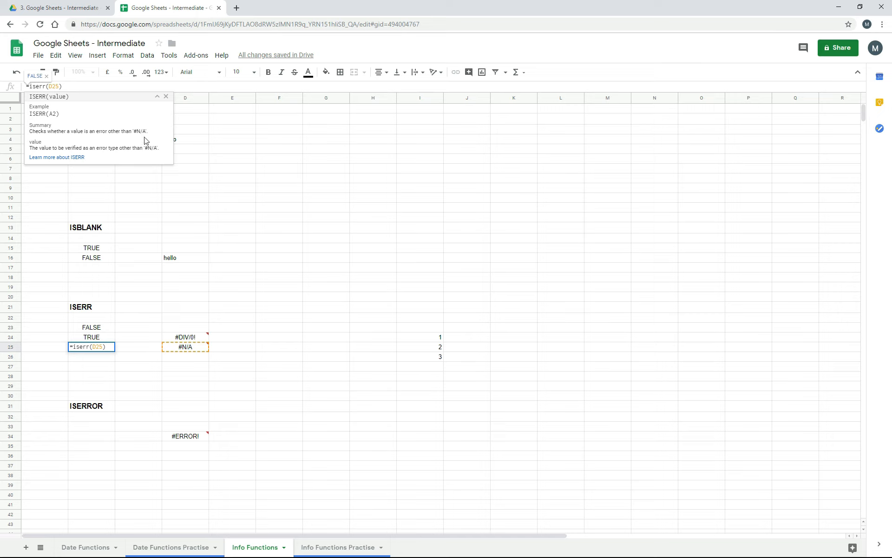
{"action": "mouse_move", "coordinate": [120, 140]}
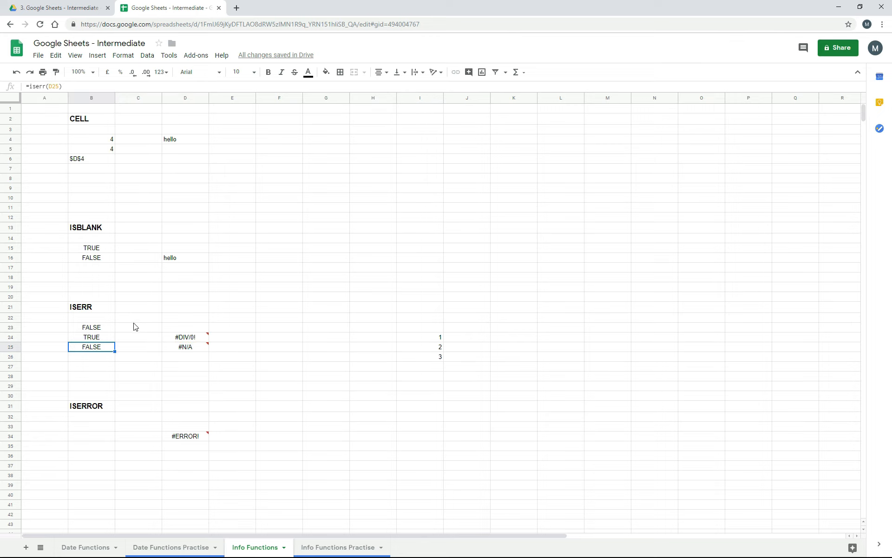
{"action": "mouse_move", "coordinate": [114, 369]}
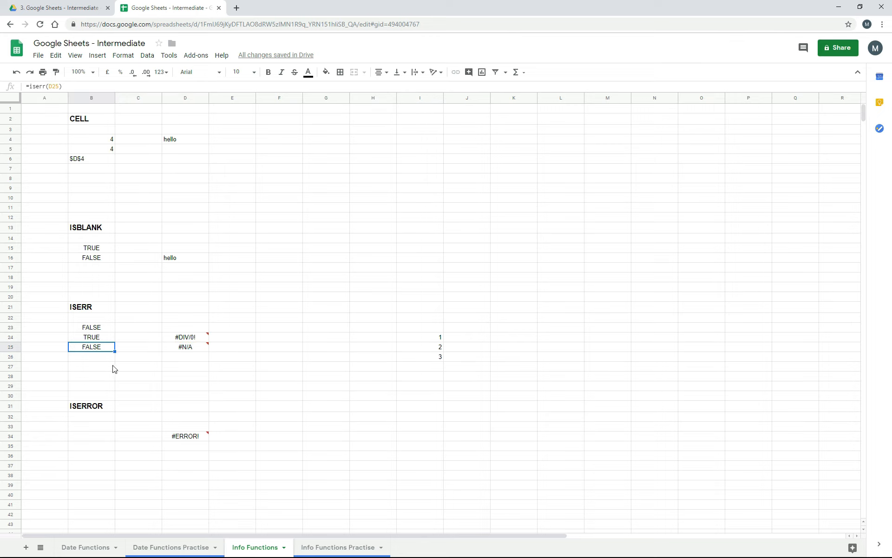
{"action": "mouse_move", "coordinate": [140, 361]}
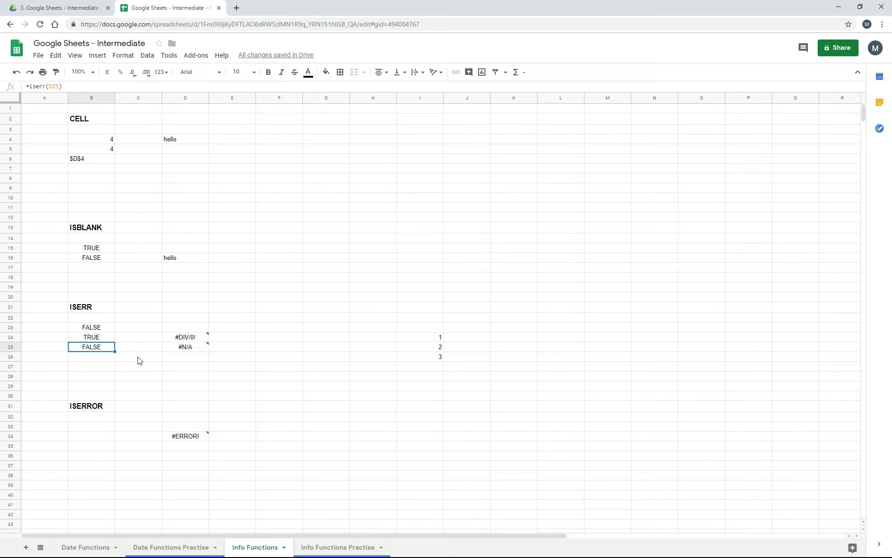
{"action": "mouse_move", "coordinate": [126, 353]}
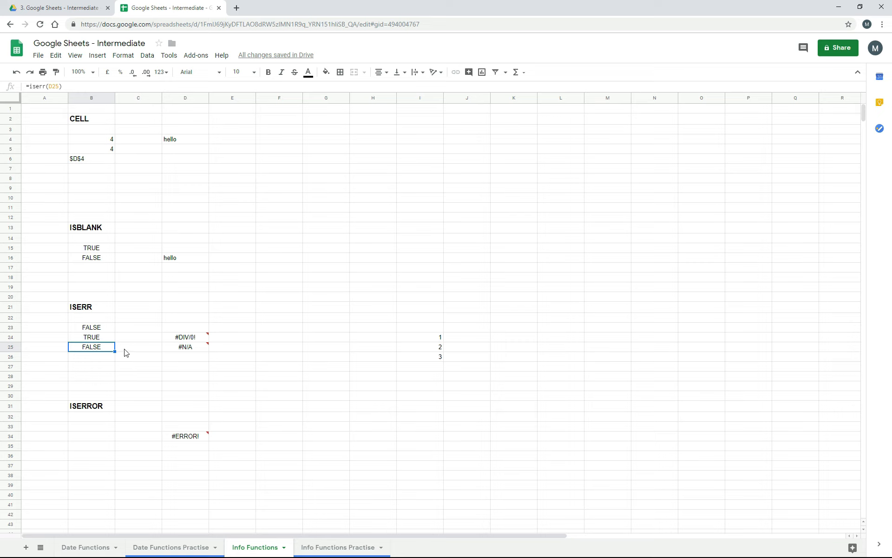
{"action": "mouse_move", "coordinate": [113, 411]}
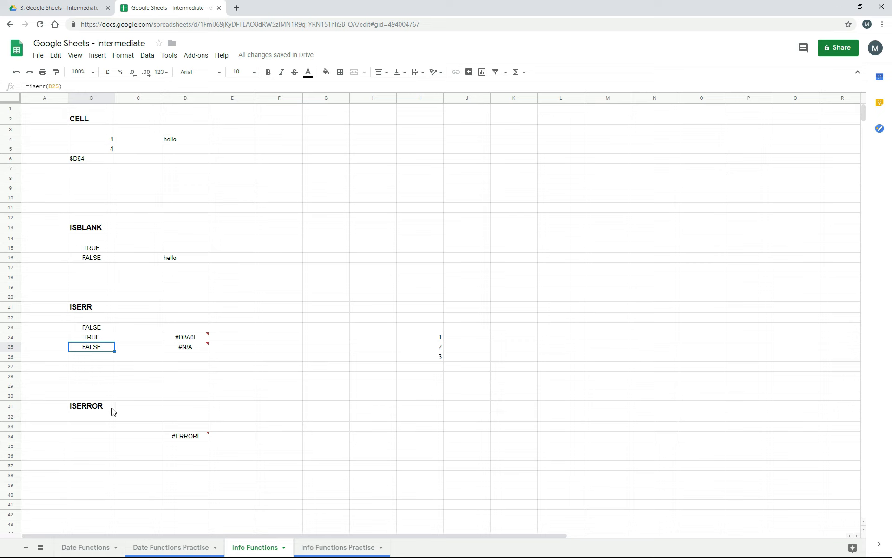
Enter =ISERROR(D33) in B33, returning FALSE for the empty cell
{"action": "left_click", "coordinate": [91, 426]}
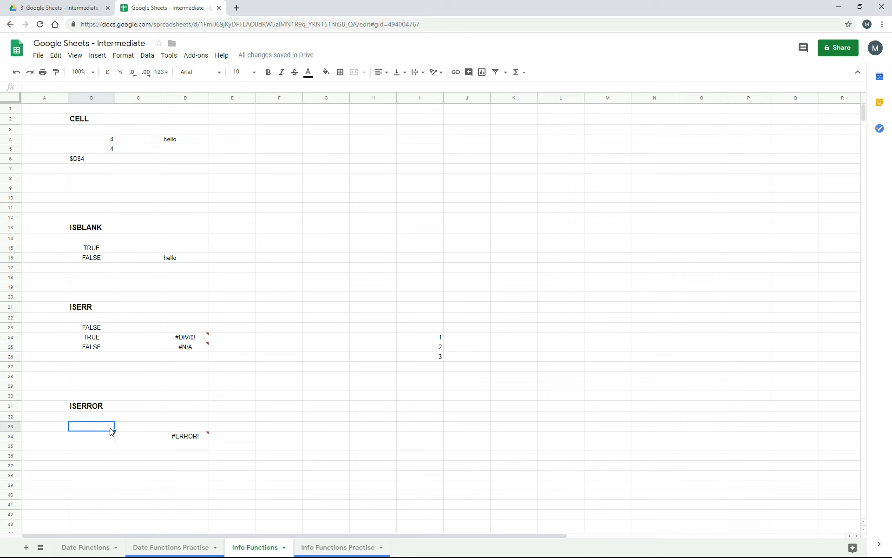
{"action": "type", "text": "=iserror("}
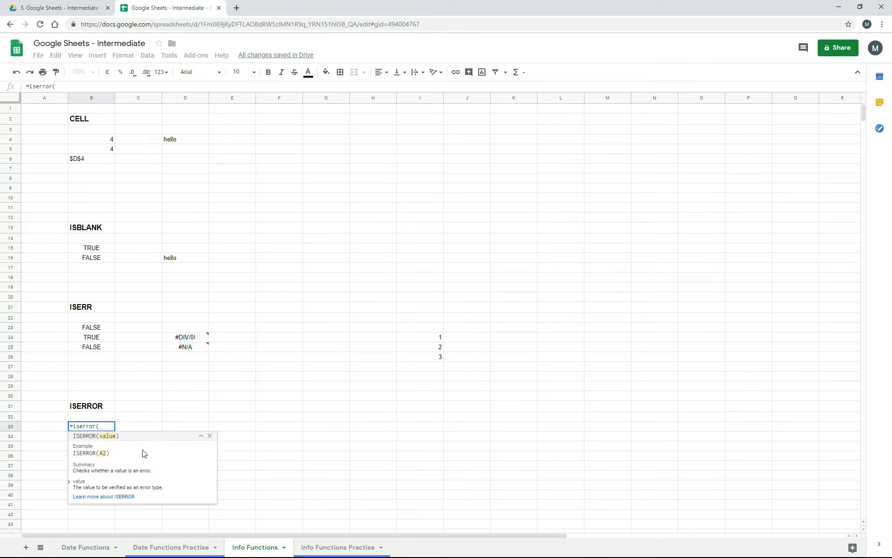
{"action": "mouse_move", "coordinate": [126, 480]}
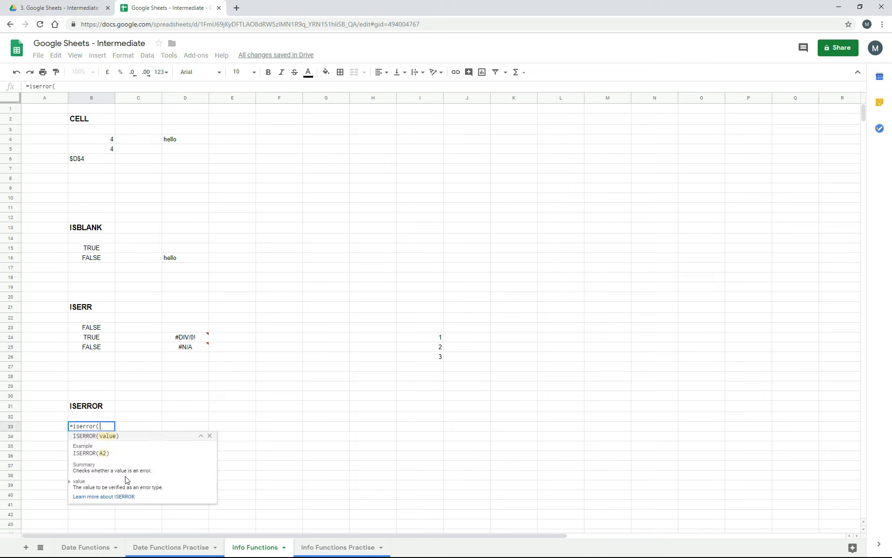
{"action": "mouse_move", "coordinate": [132, 471]}
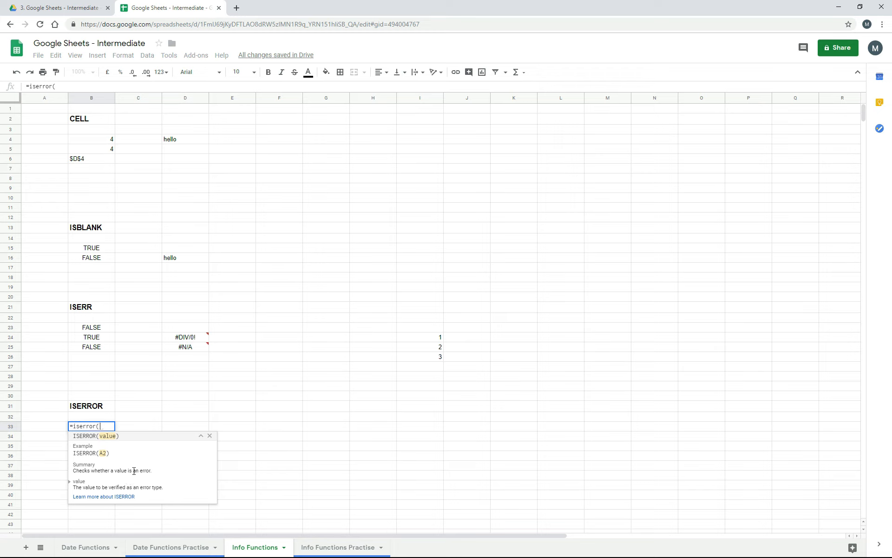
{"action": "left_click", "coordinate": [185, 425]}
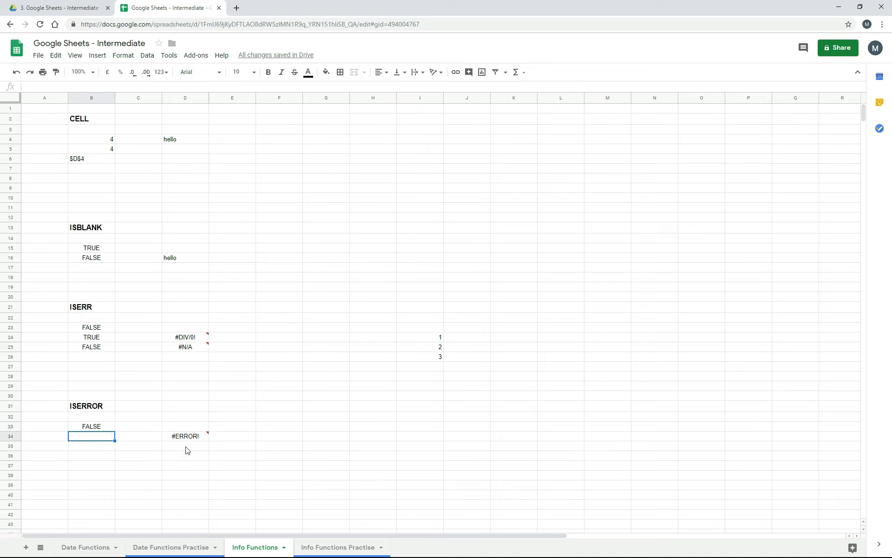
Begin =ISERROR( in B34 to test the #ERROR! cell D34
{"action": "type", "text": "=iserror("}
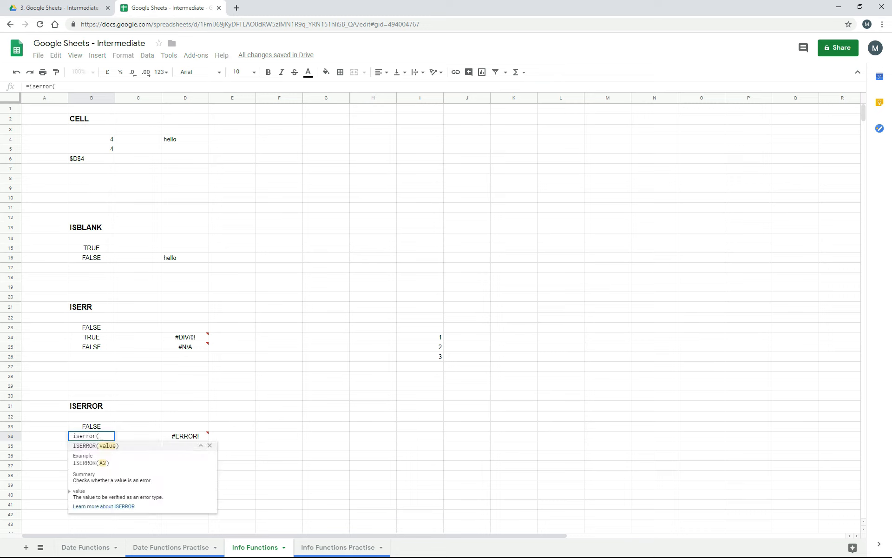
{"action": "mouse_move", "coordinate": [162, 450]}
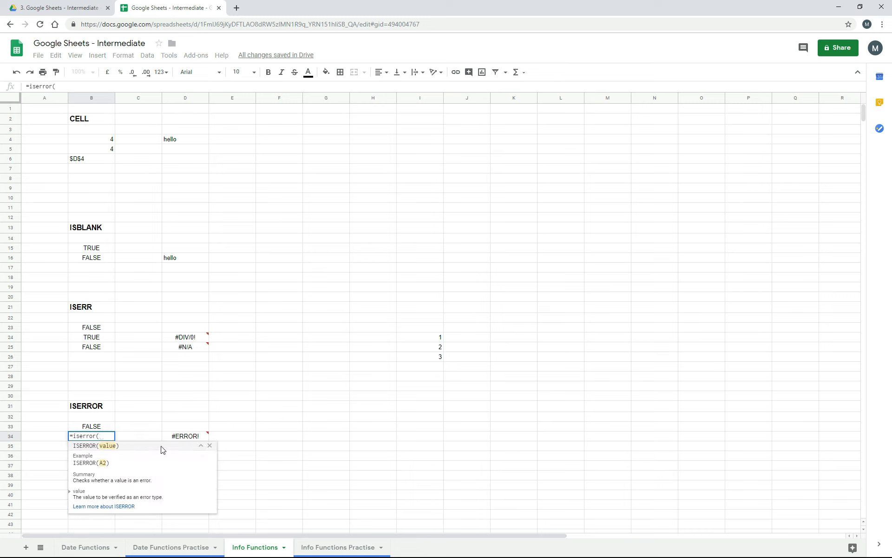
{"action": "mouse_move", "coordinate": [185, 436]}
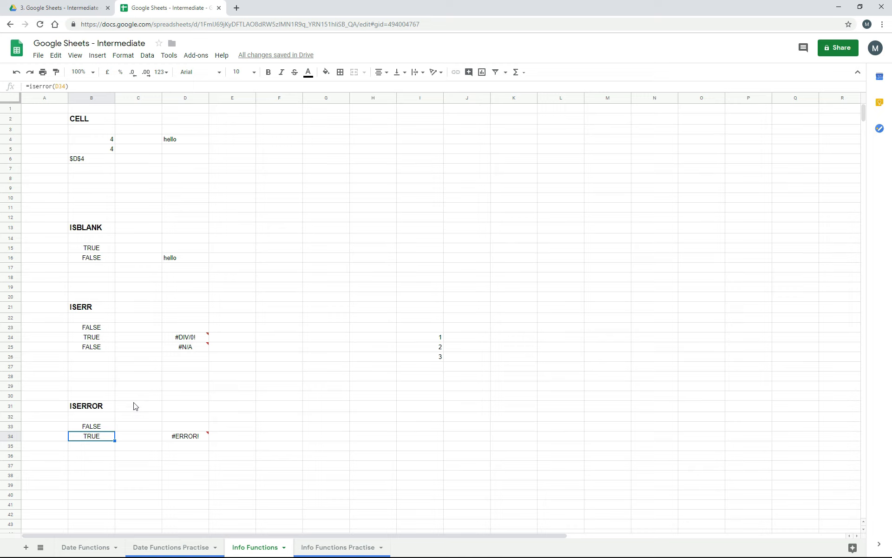
{"action": "mouse_move", "coordinate": [186, 448]}
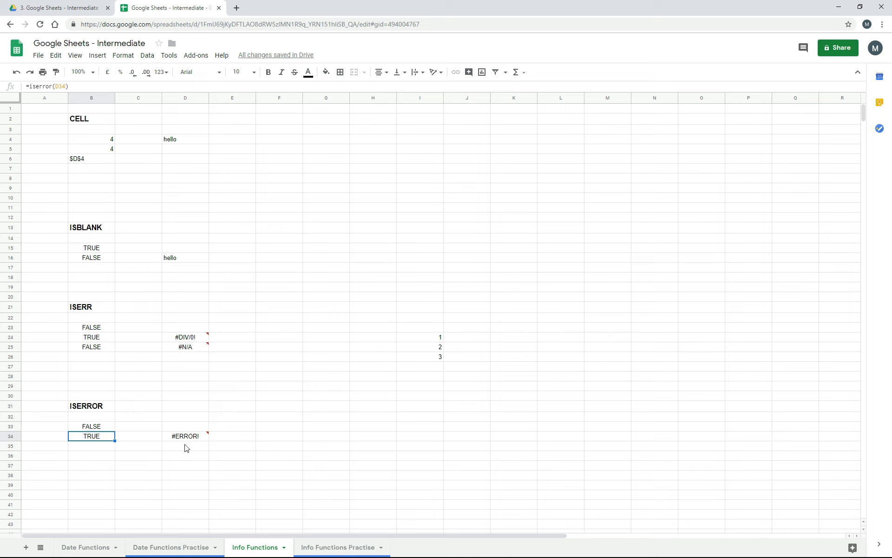
{"action": "mouse_move", "coordinate": [102, 448]}
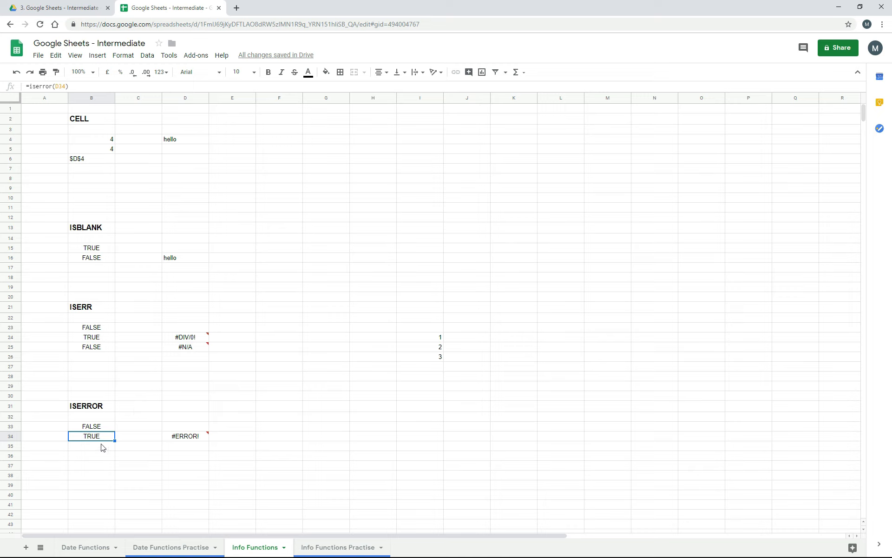
{"action": "mouse_move", "coordinate": [195, 356]}
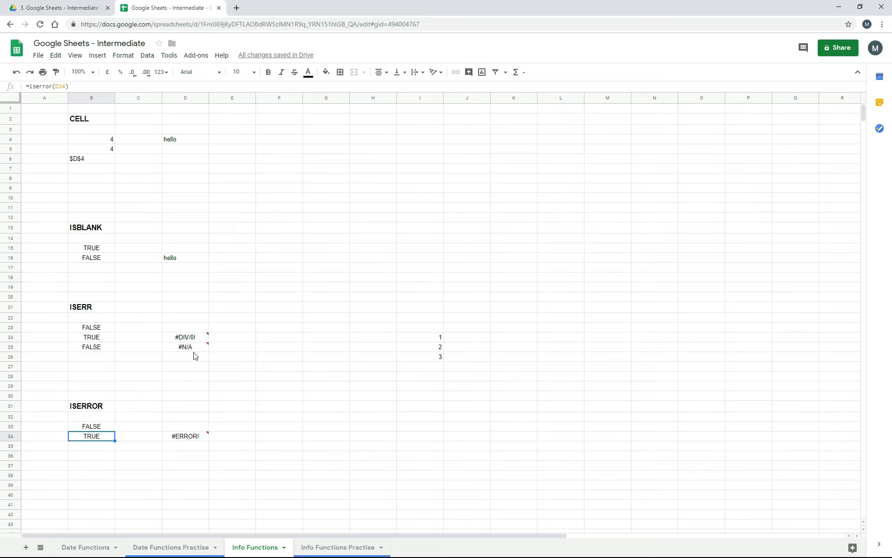
{"action": "mouse_move", "coordinate": [185, 336]}
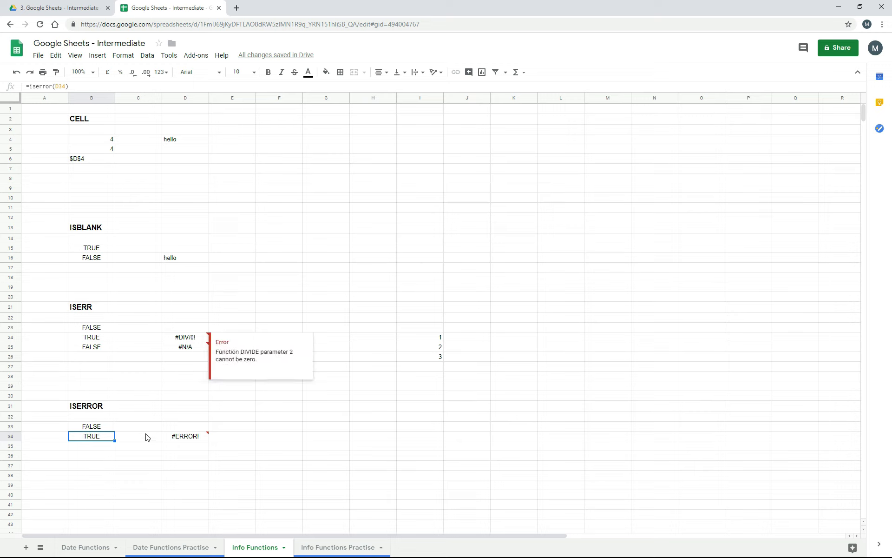
{"action": "mouse_move", "coordinate": [96, 452]}
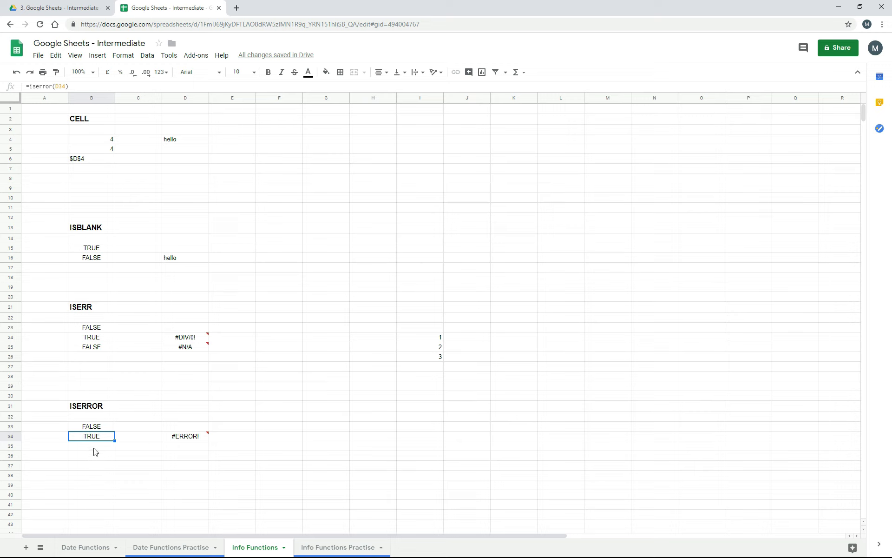
{"action": "mouse_move", "coordinate": [426, 456]}
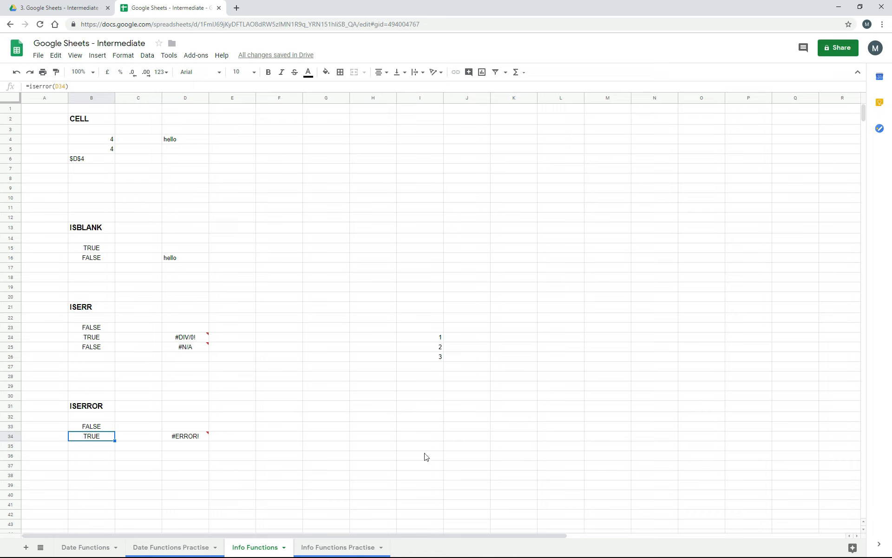
{"action": "mouse_move", "coordinate": [559, 467]}
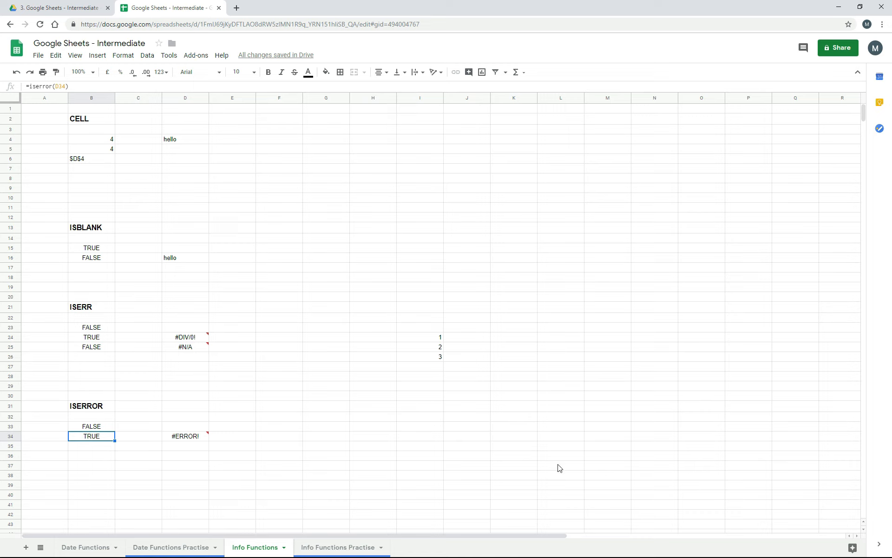